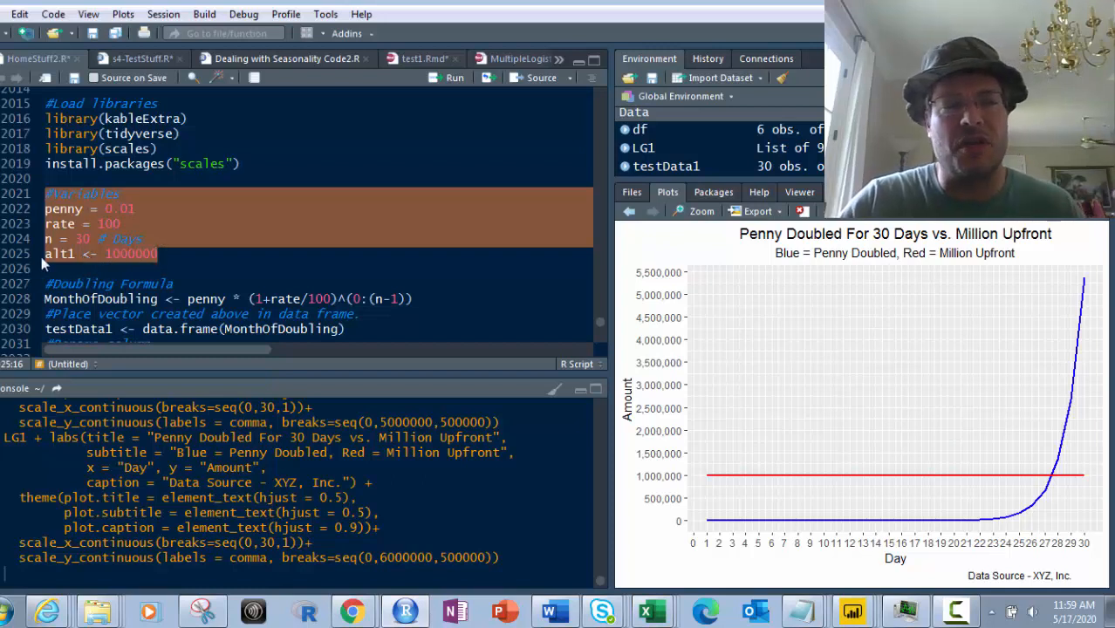
mouse_move(131, 268)
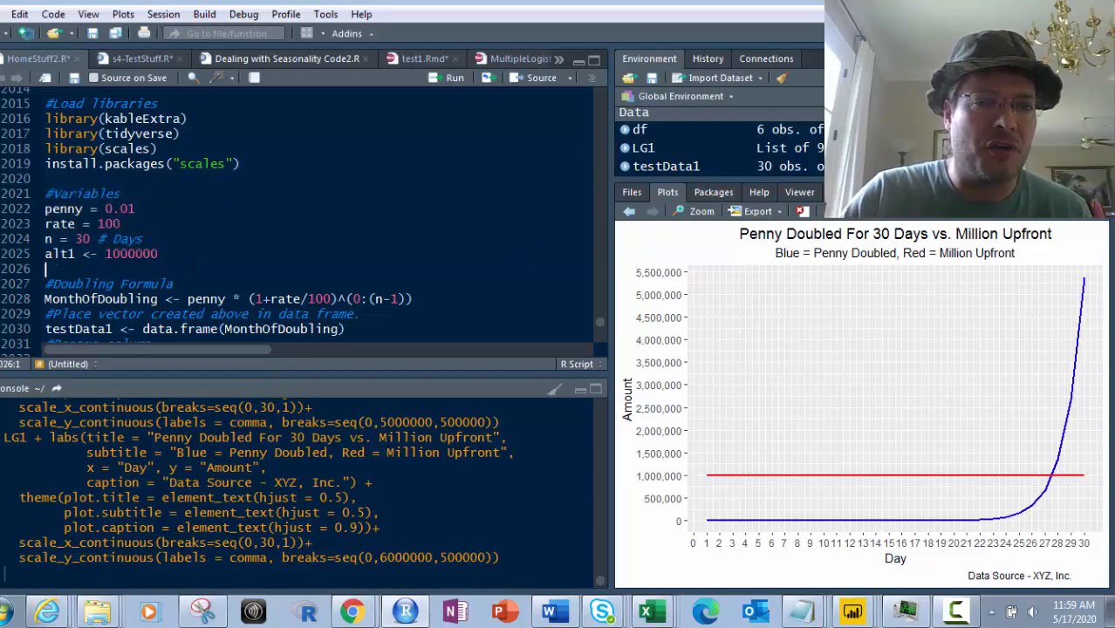
Step: Scroll the script down to the penny, rate, days variables and doubling formula
scroll(down, 3)
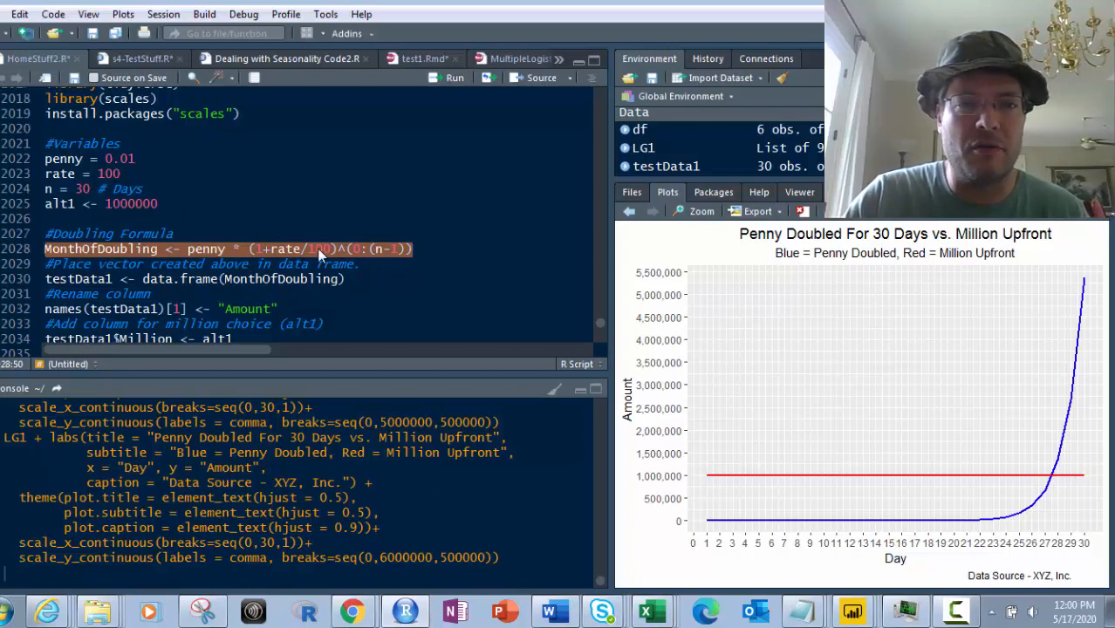
mouse_move(348, 265)
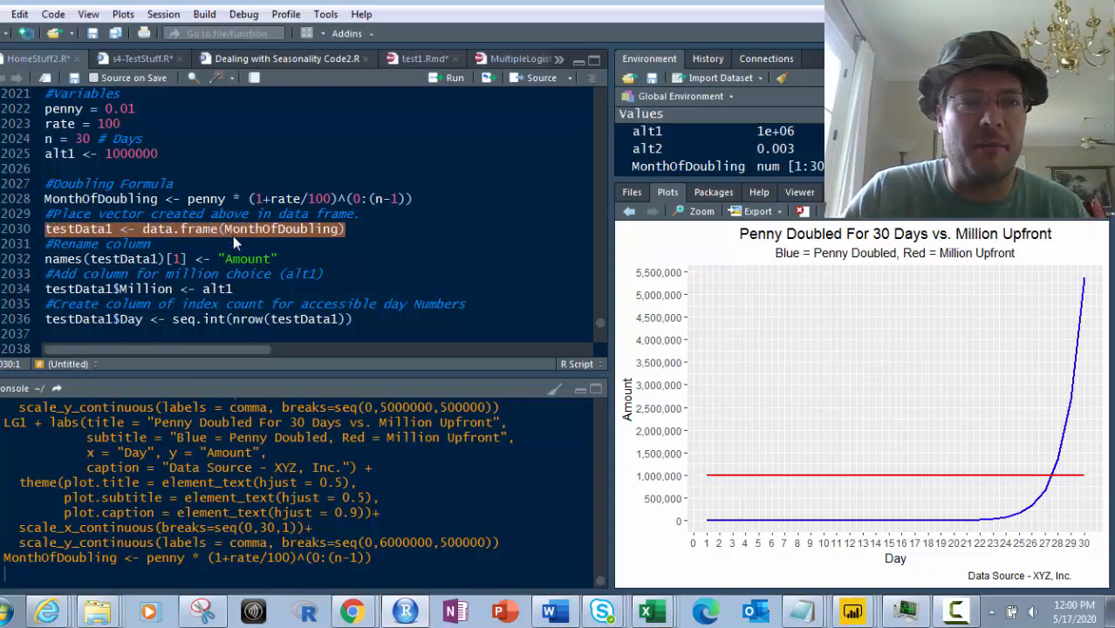
mouse_move(199, 230)
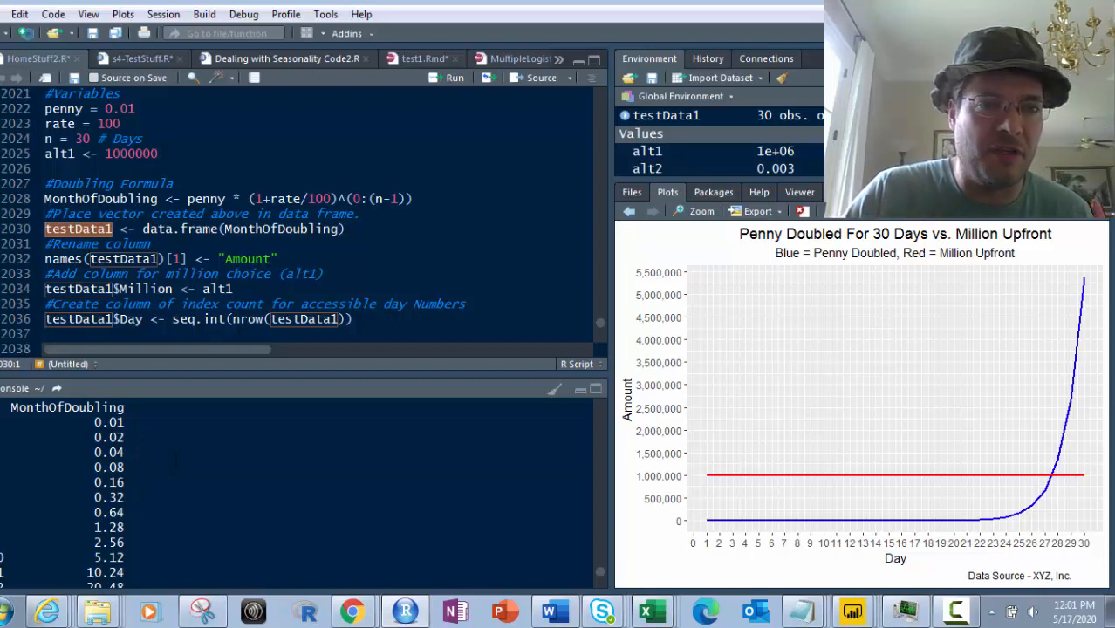
Step: Scroll to the testData1 data.frame line holding the 30 doubling amounts
scroll(down, 3)
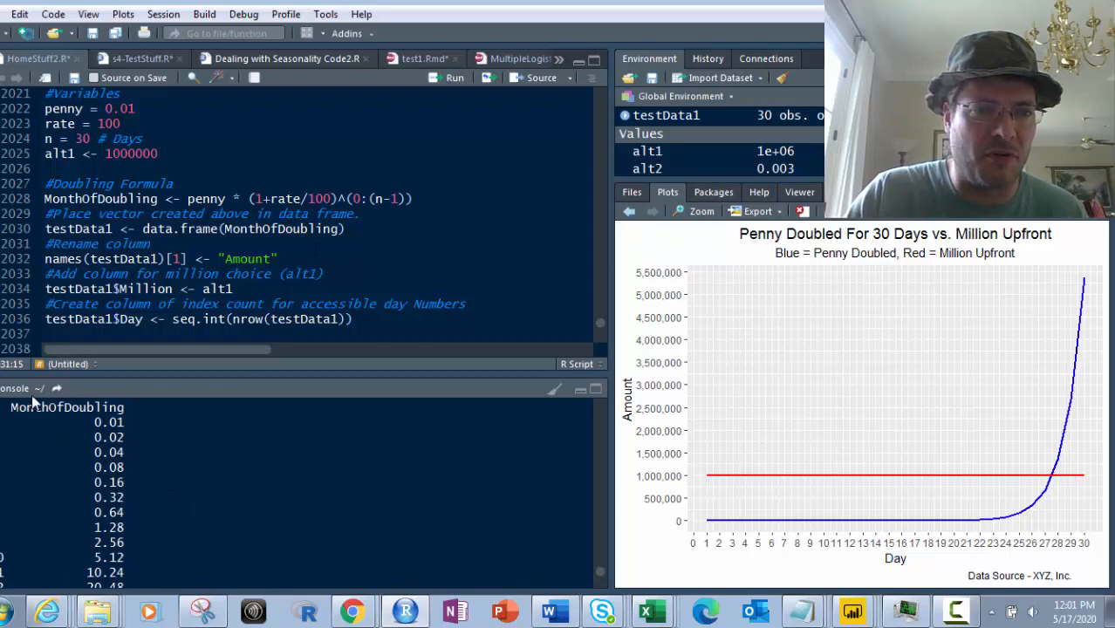
mouse_move(194, 370)
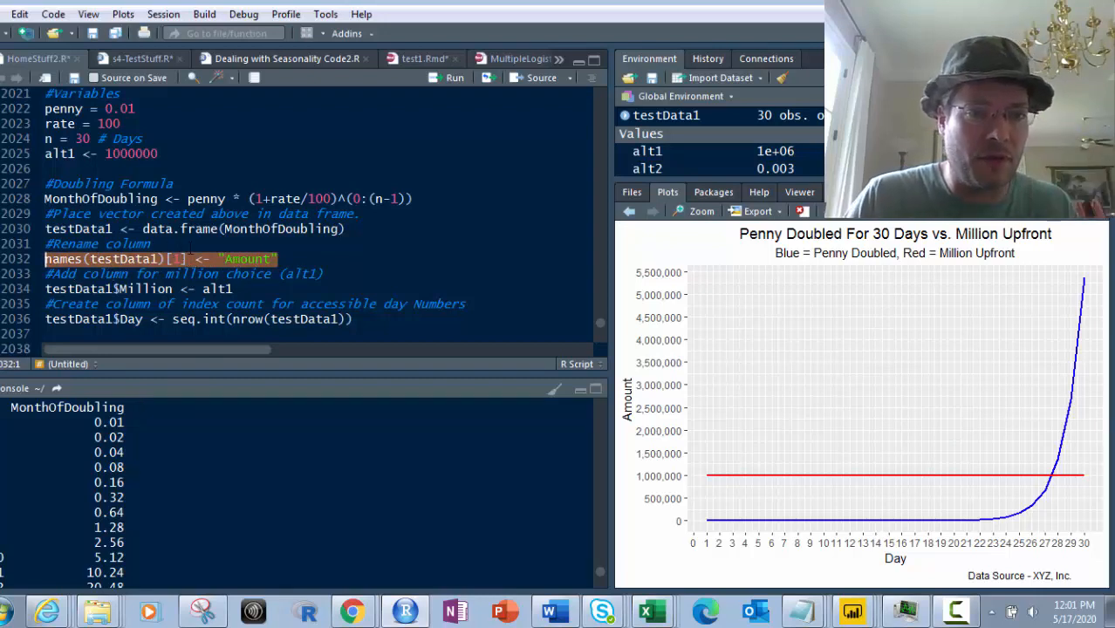
mouse_move(171, 274)
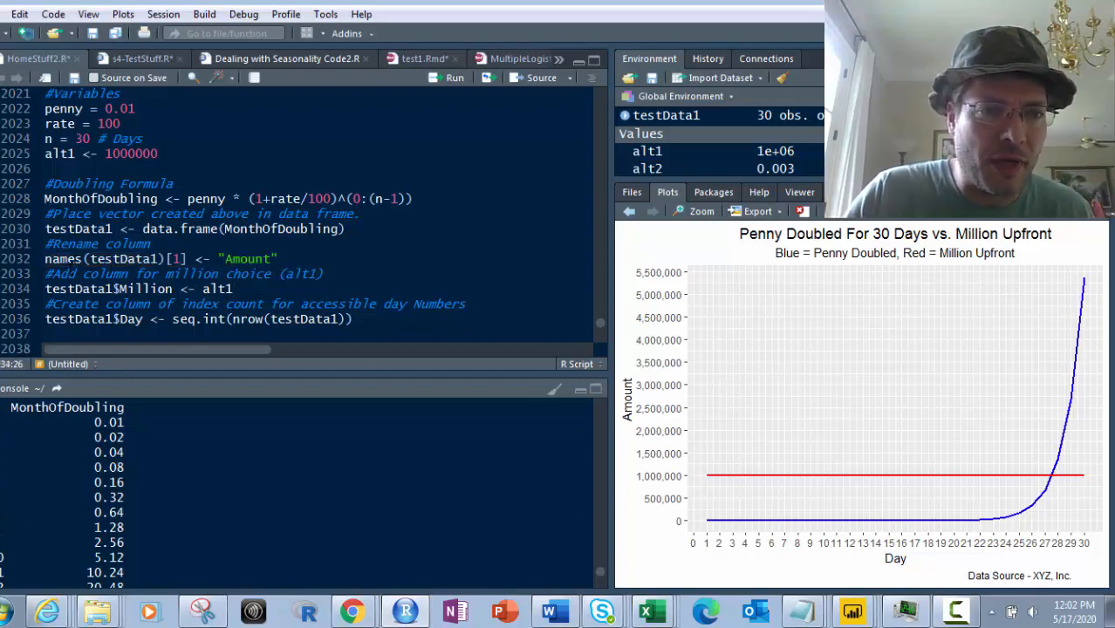
Step: Select the testData1$Million <- alt1 line that adds the one-million column
triple_click(157, 258)
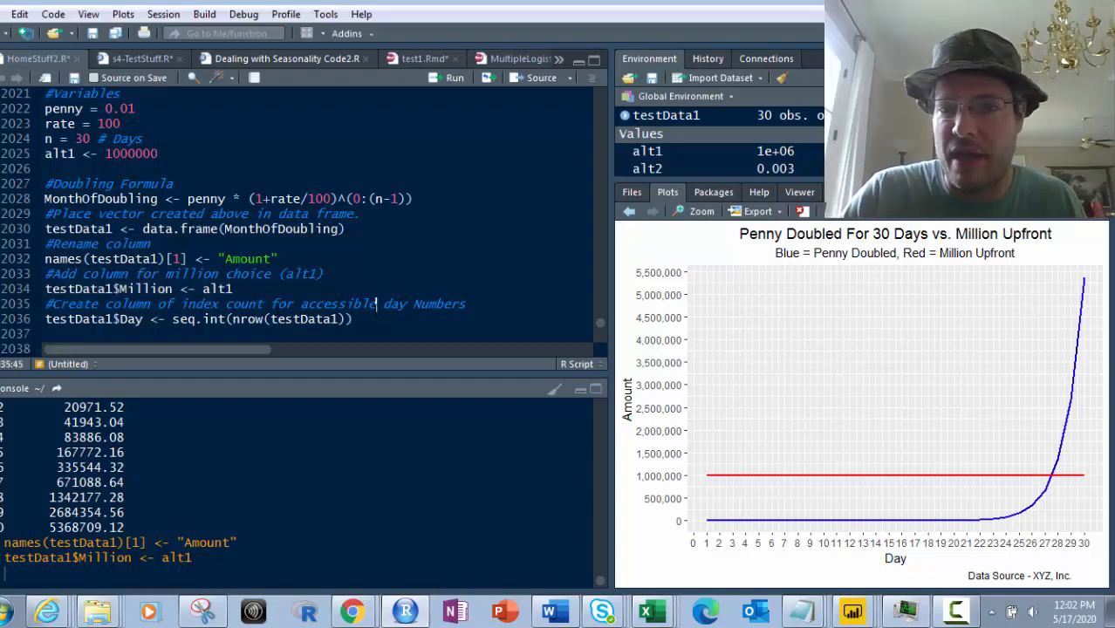
mouse_move(921, 290)
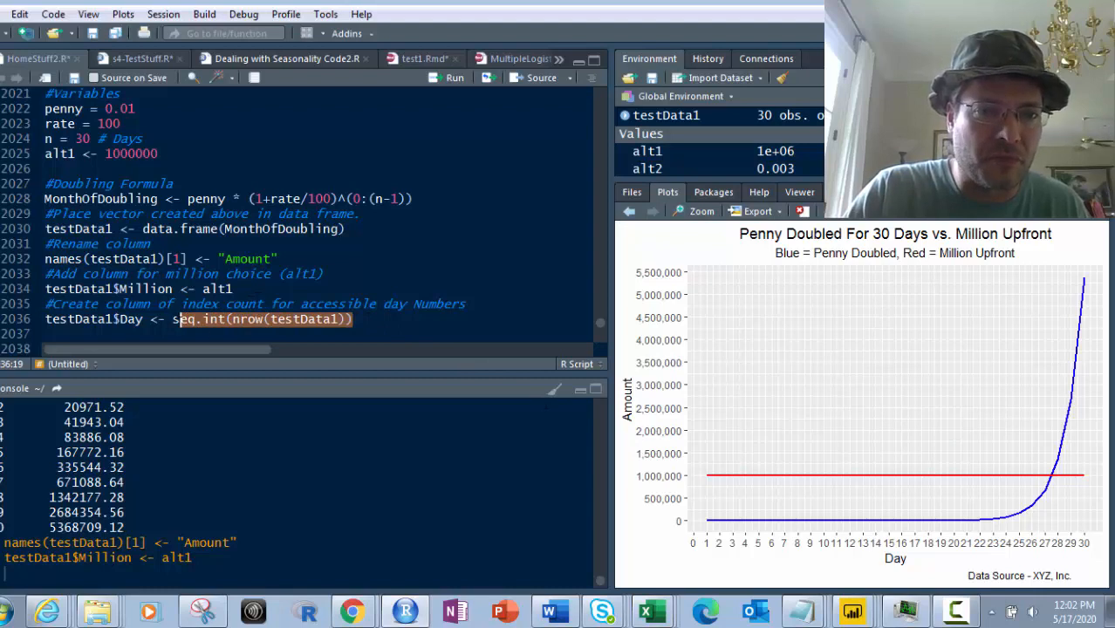
mouse_move(244, 332)
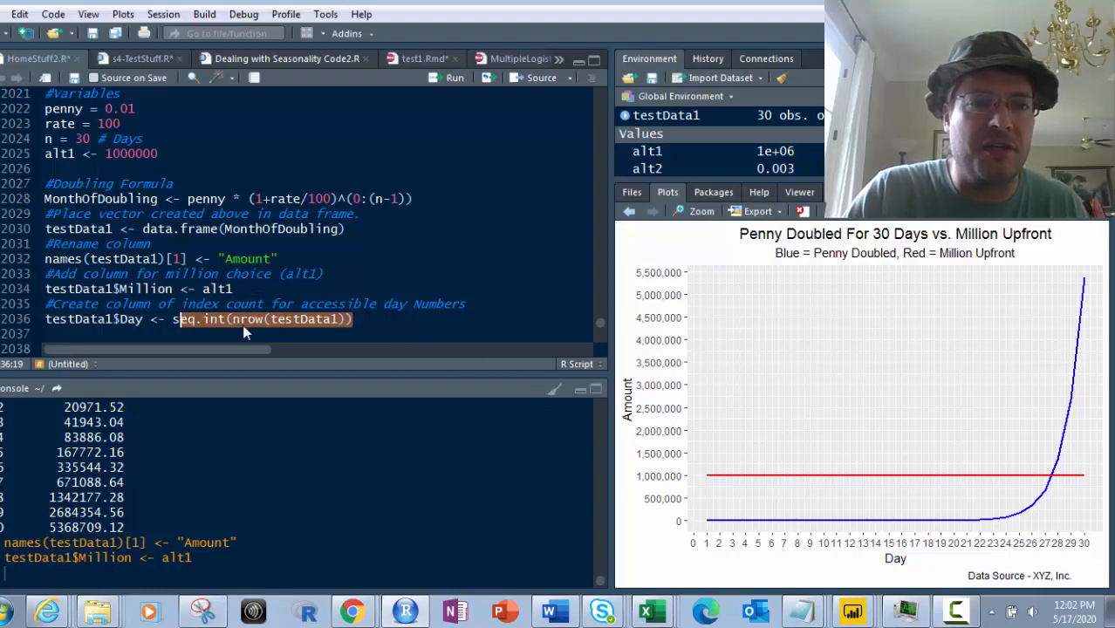
mouse_move(269, 321)
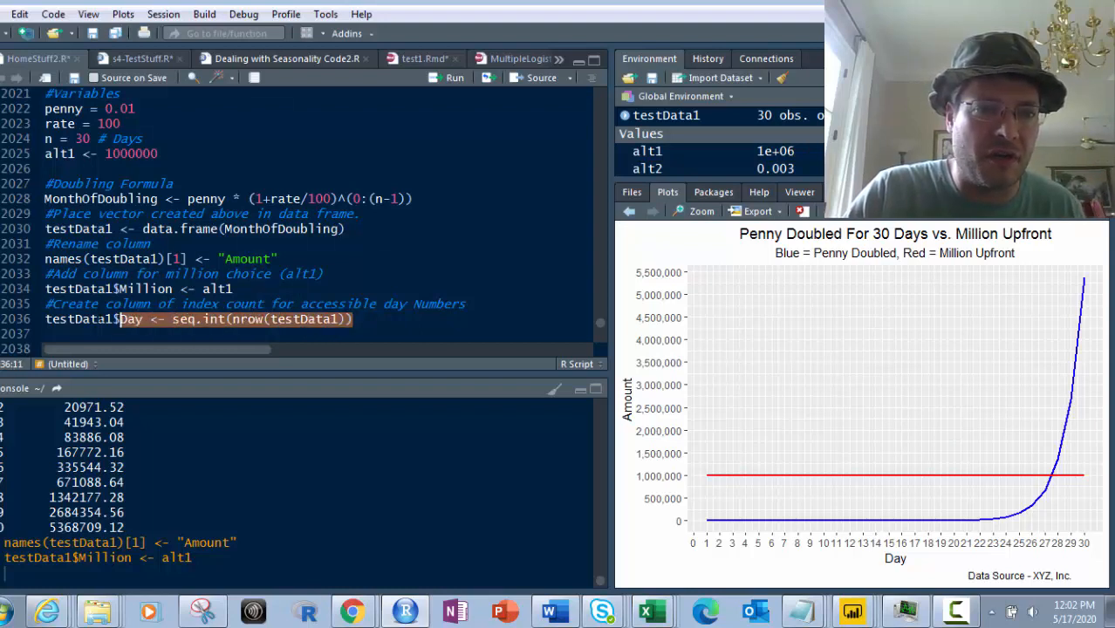
Step: Run testData1$Day <- seq.int(nrow(testData1)) to number the rows from 1
double_click(78, 320)
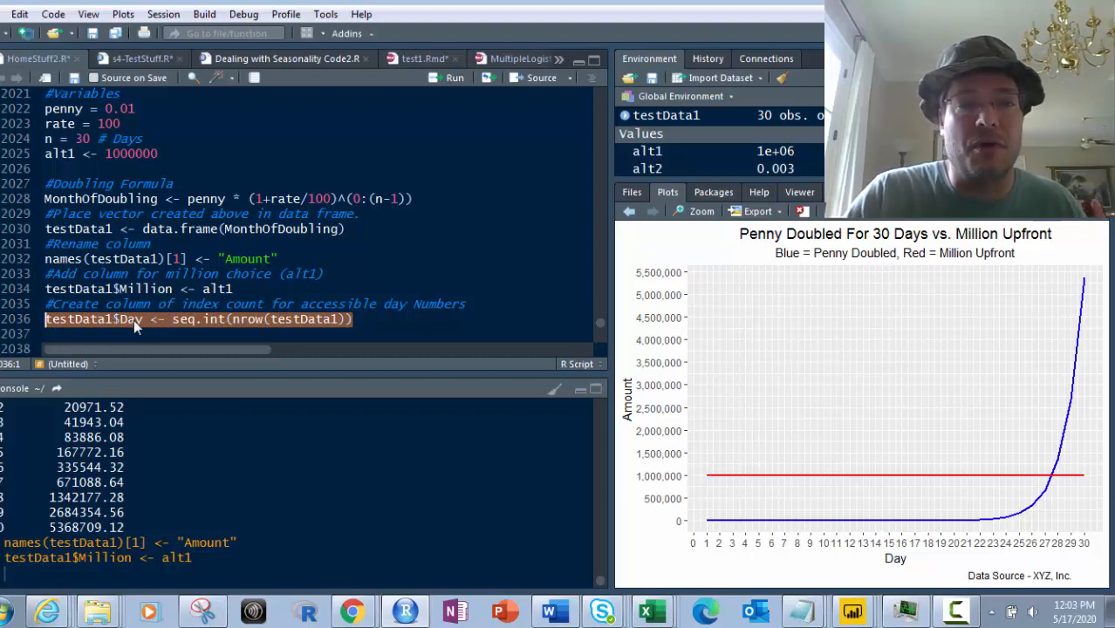
mouse_move(180, 328)
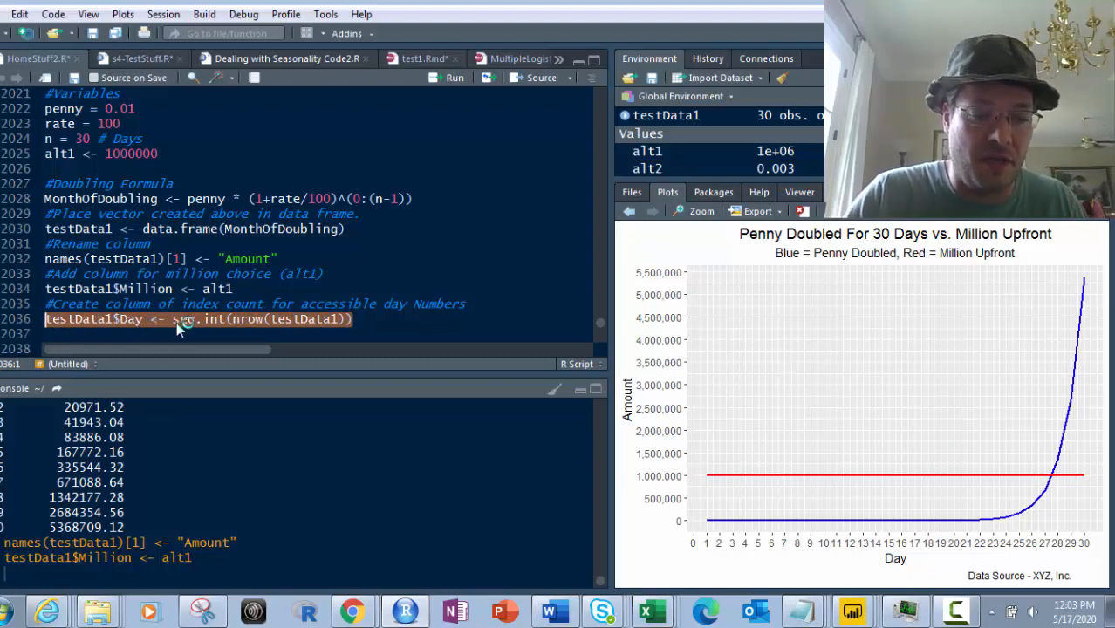
key(Return)
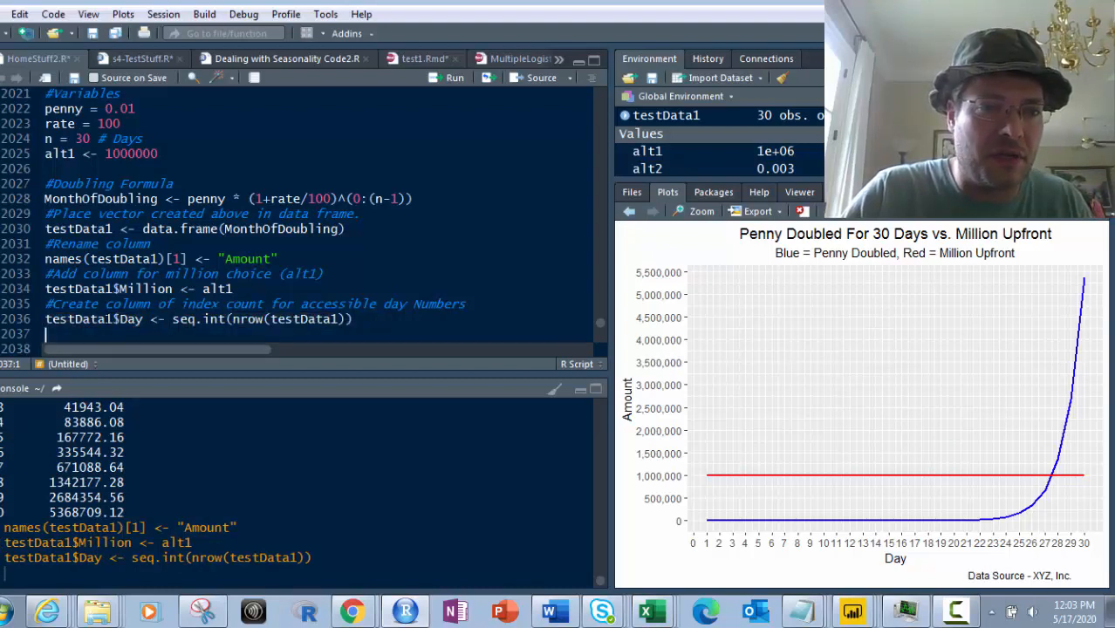
double_click(78, 317)
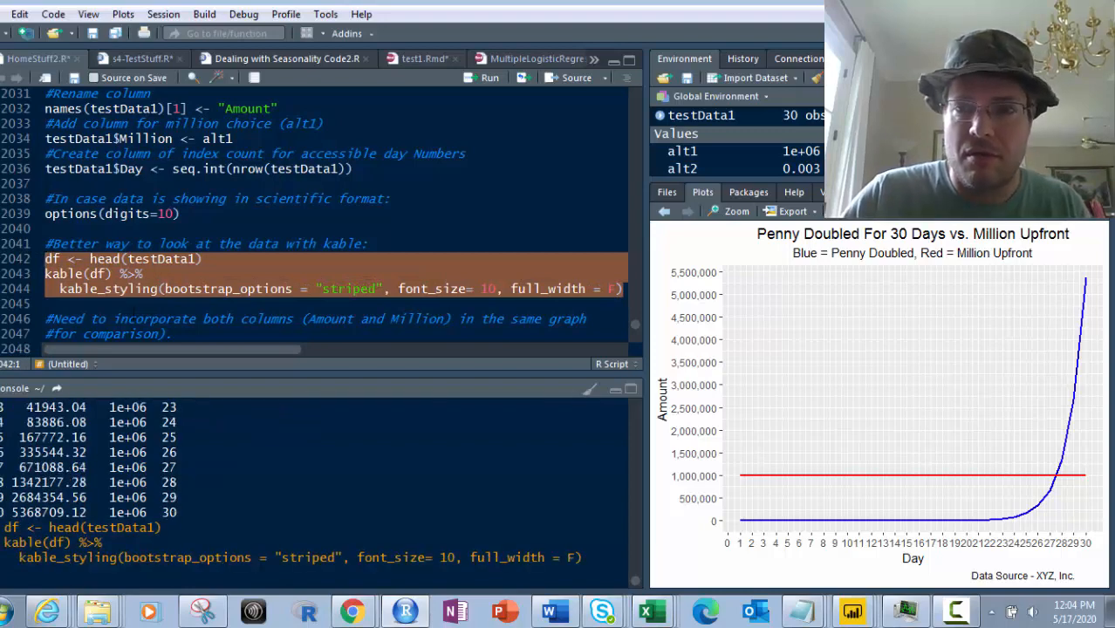
Step: Run the head and kable_styling lines and view the six-row striped table
click(489, 77)
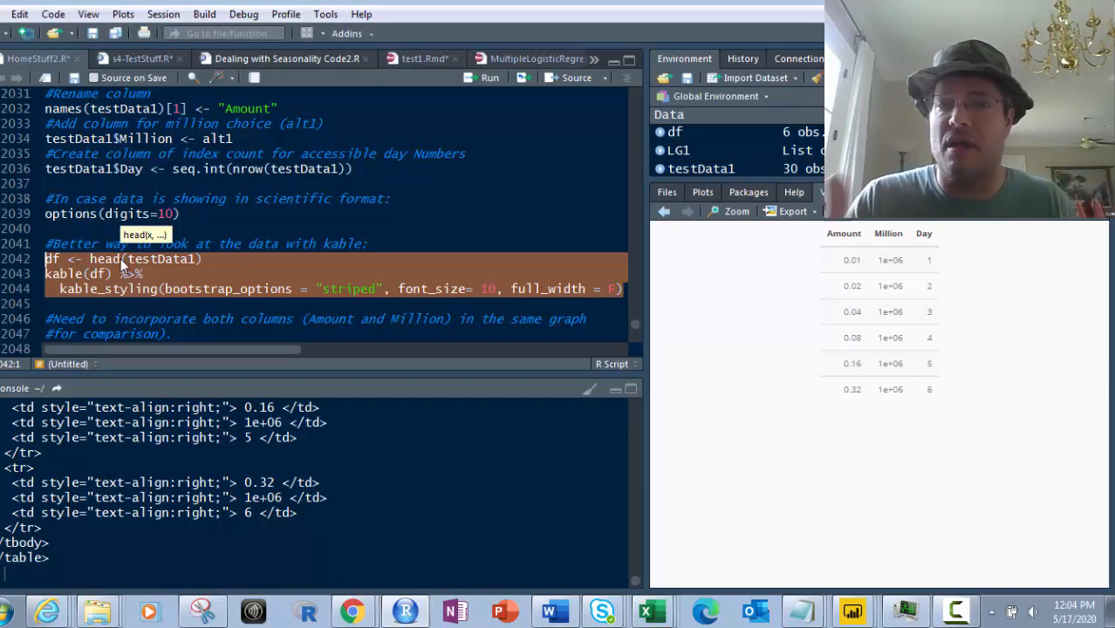
scroll(down, 3)
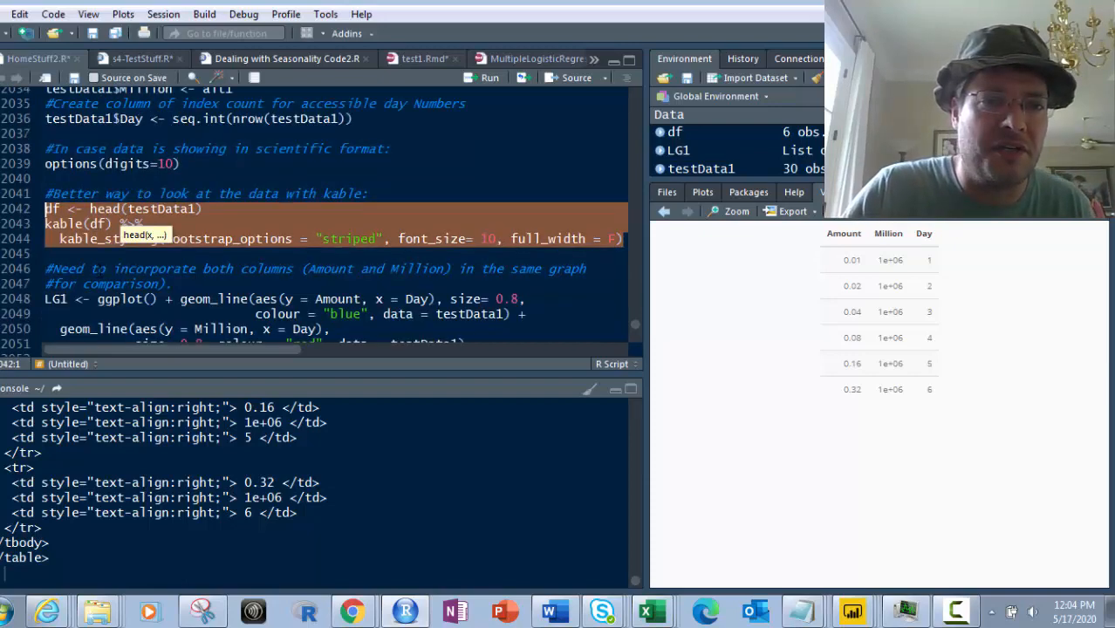
scroll(down, 3)
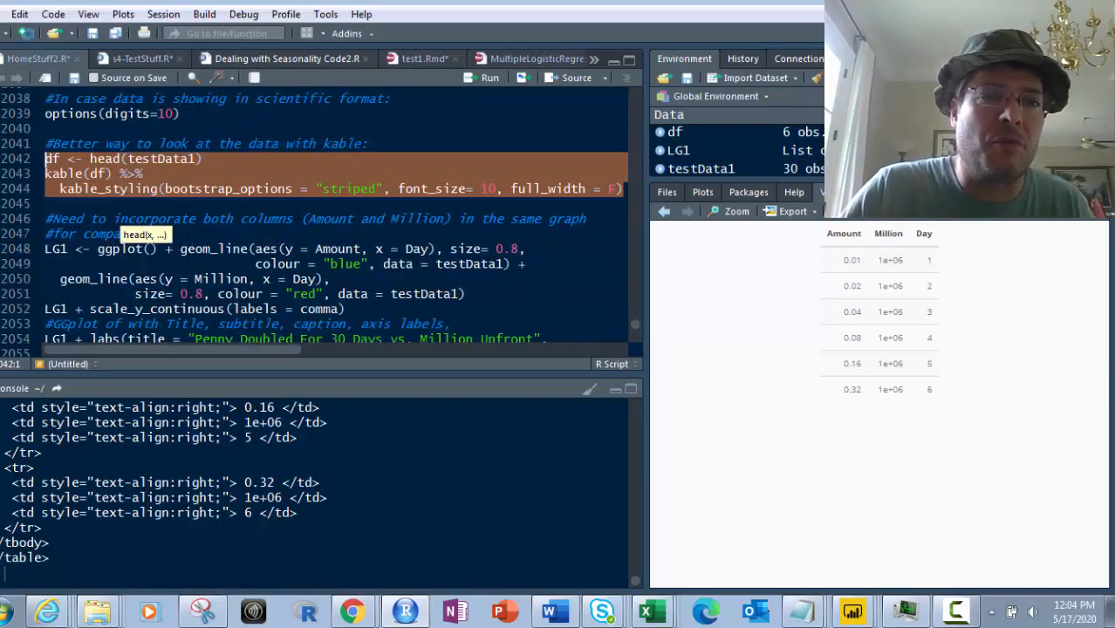
scroll(down, 3)
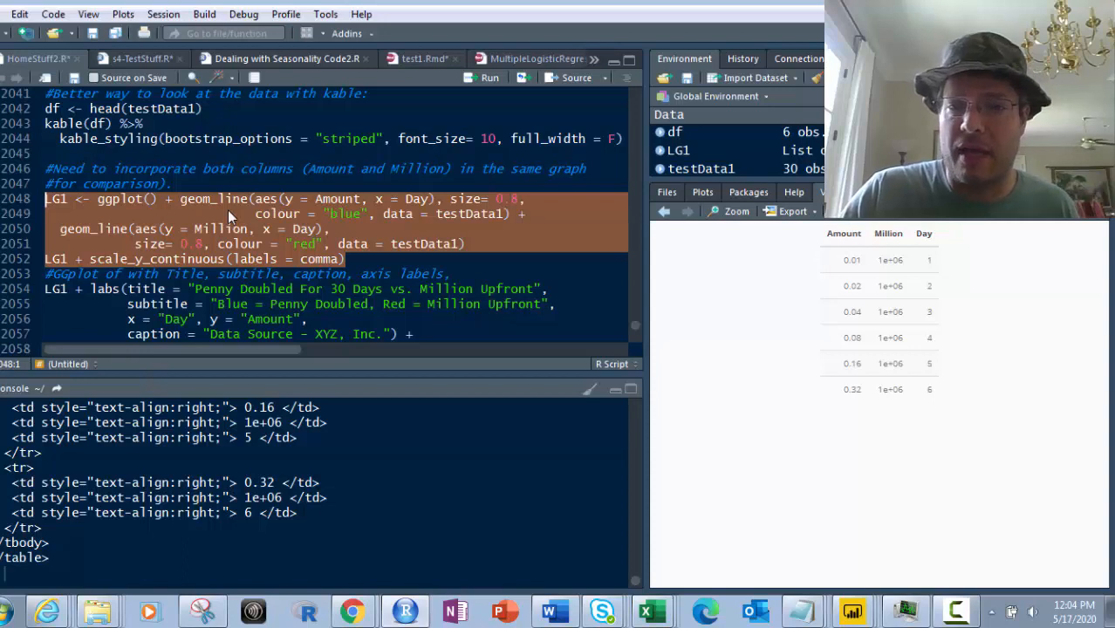
mouse_move(231, 213)
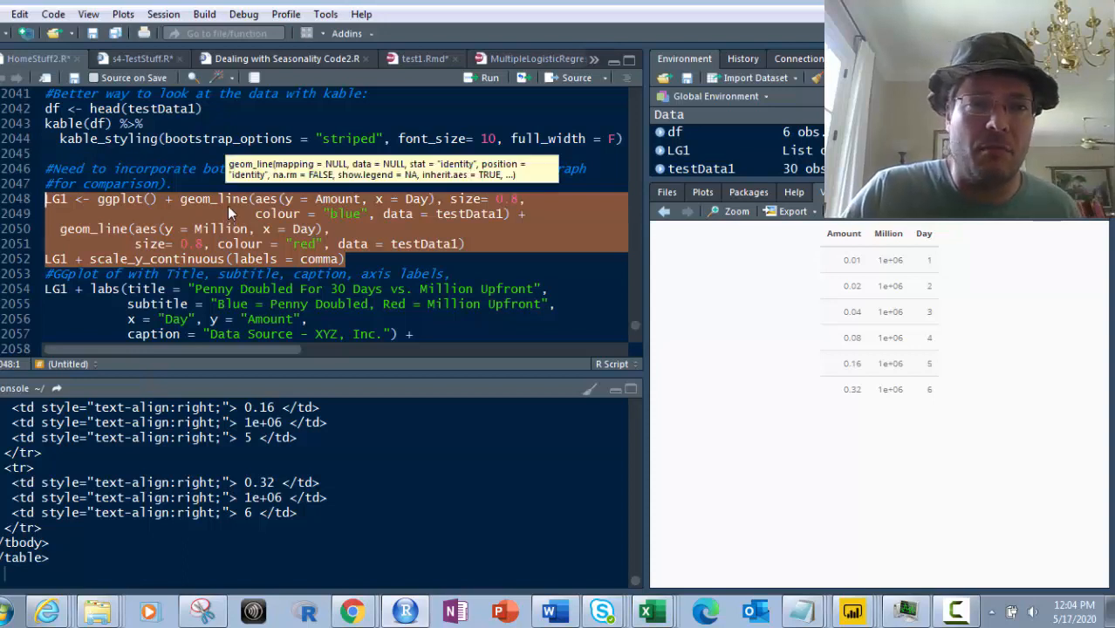
mouse_move(323, 199)
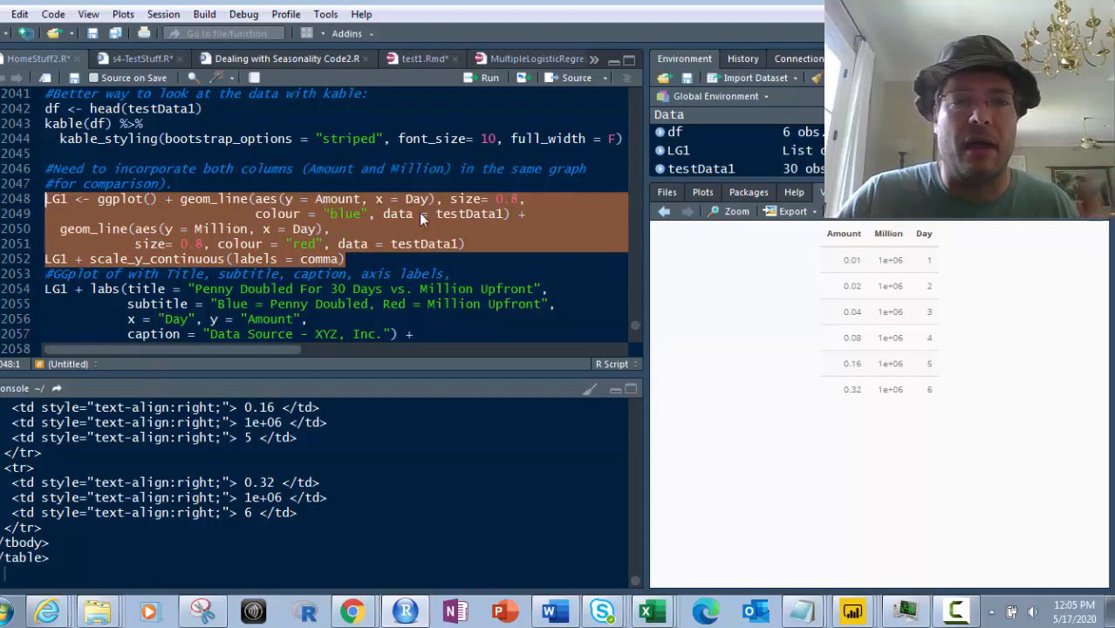
mouse_move(527, 211)
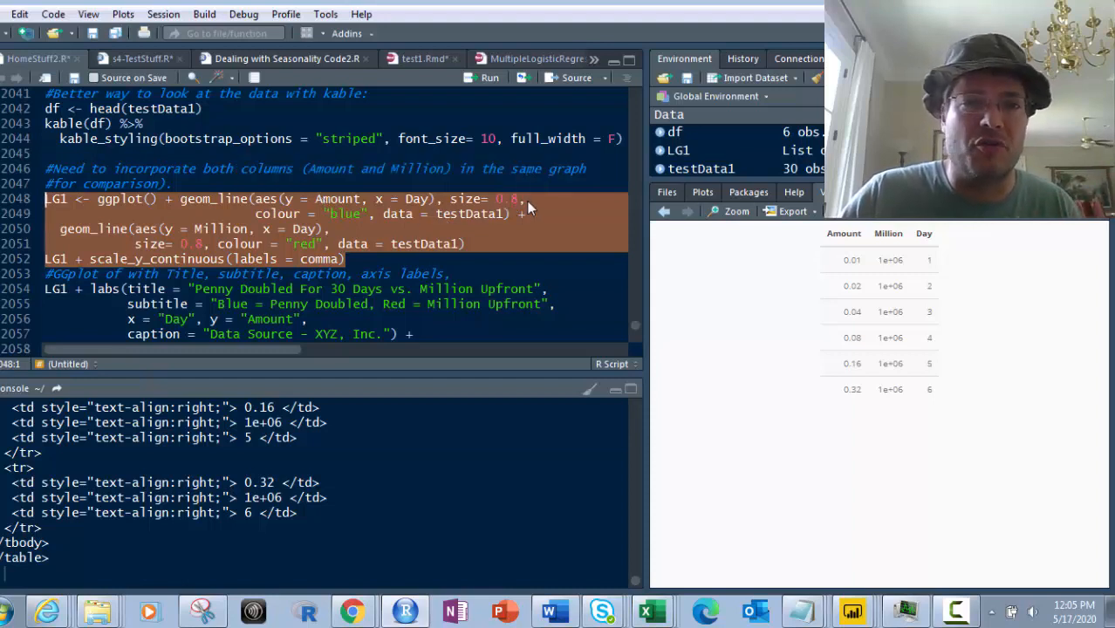
mouse_move(471, 230)
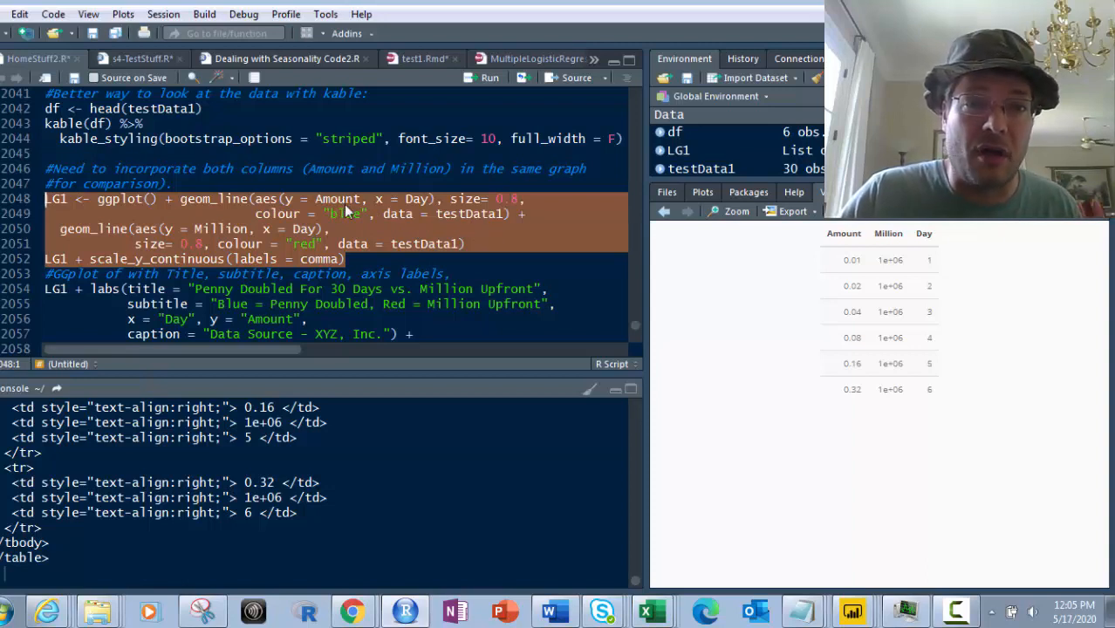
mouse_move(521, 216)
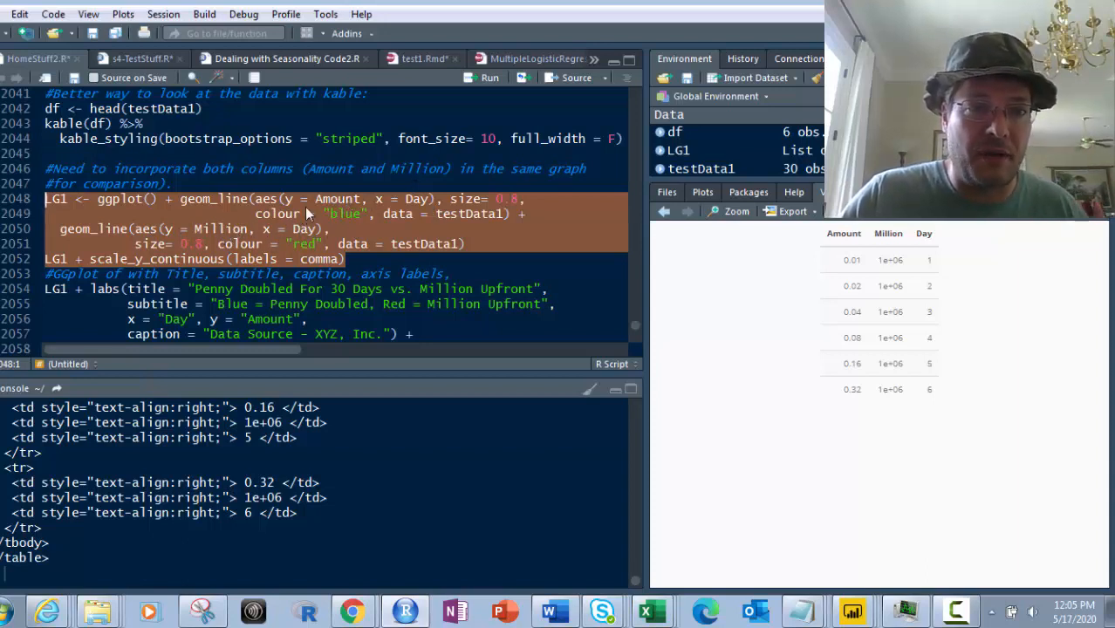
mouse_move(216, 253)
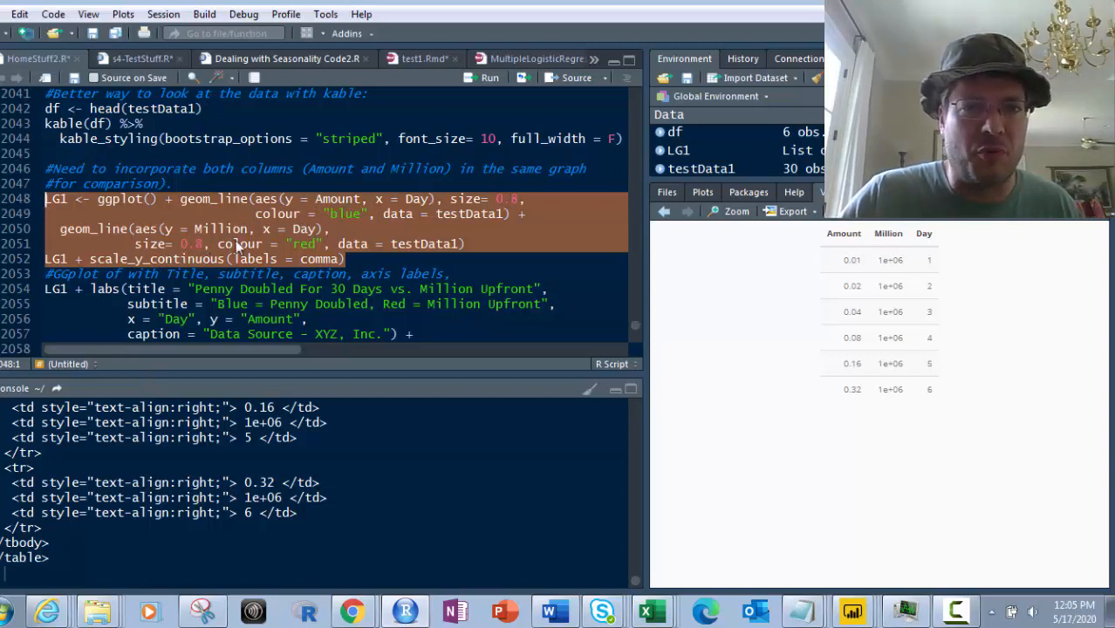
mouse_move(348, 255)
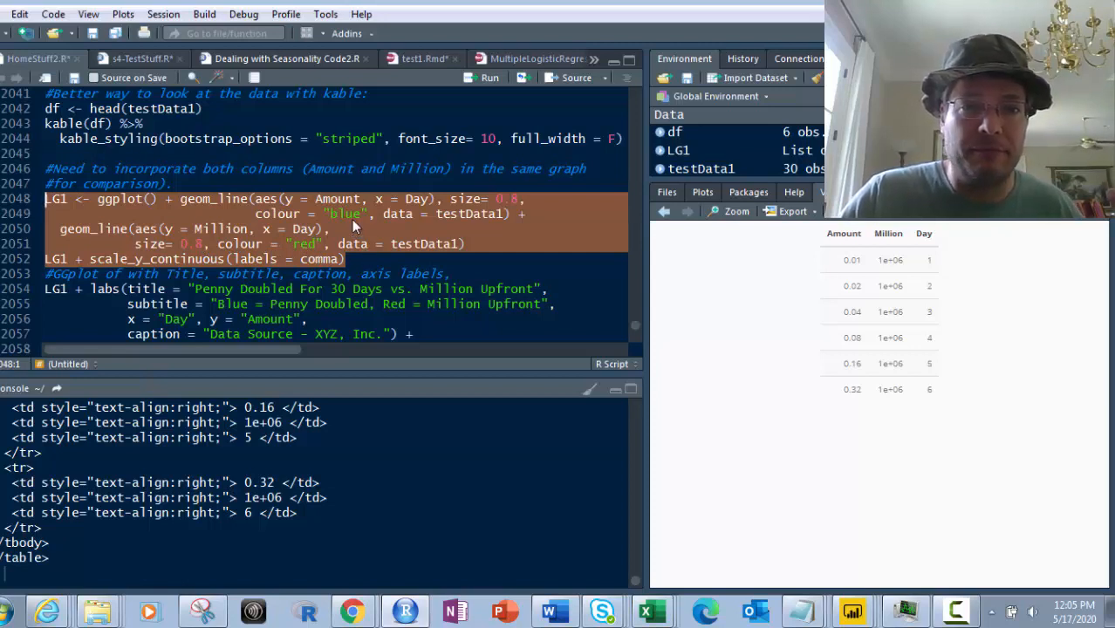
mouse_move(429, 251)
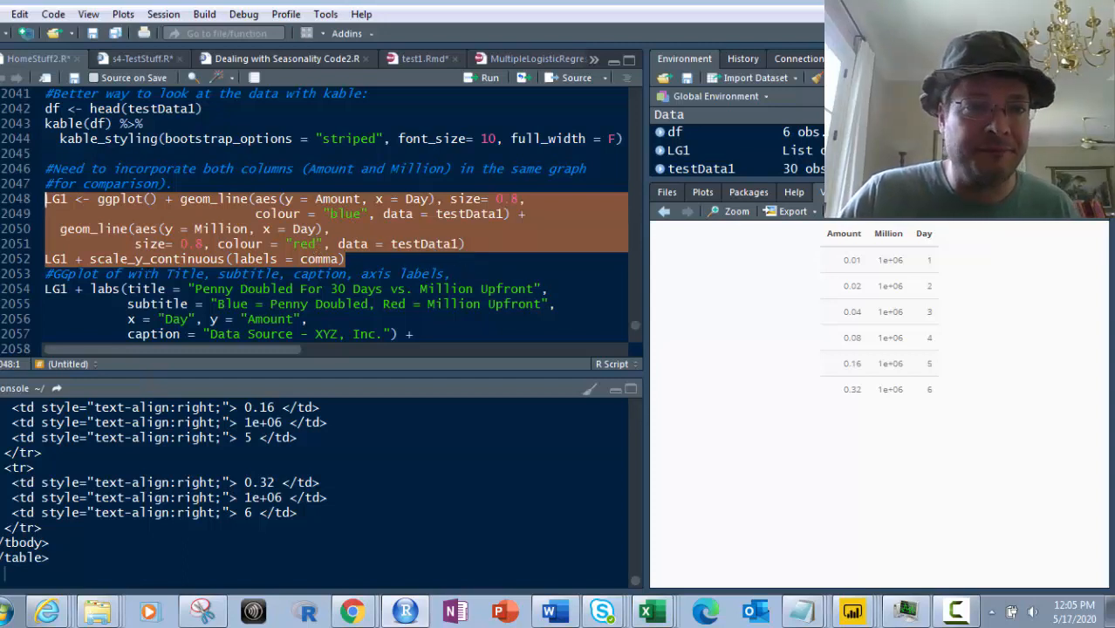
click(468, 244)
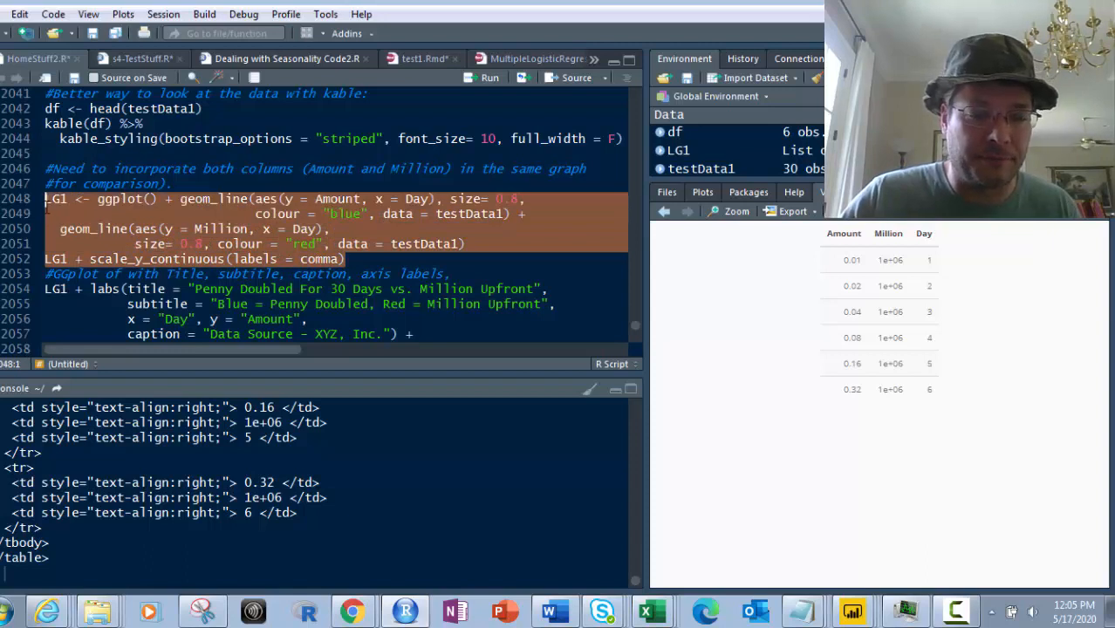
Step: Run the LG1 ggplot code drawing the blue penny and red million lines, then select the labs line
click(489, 77)
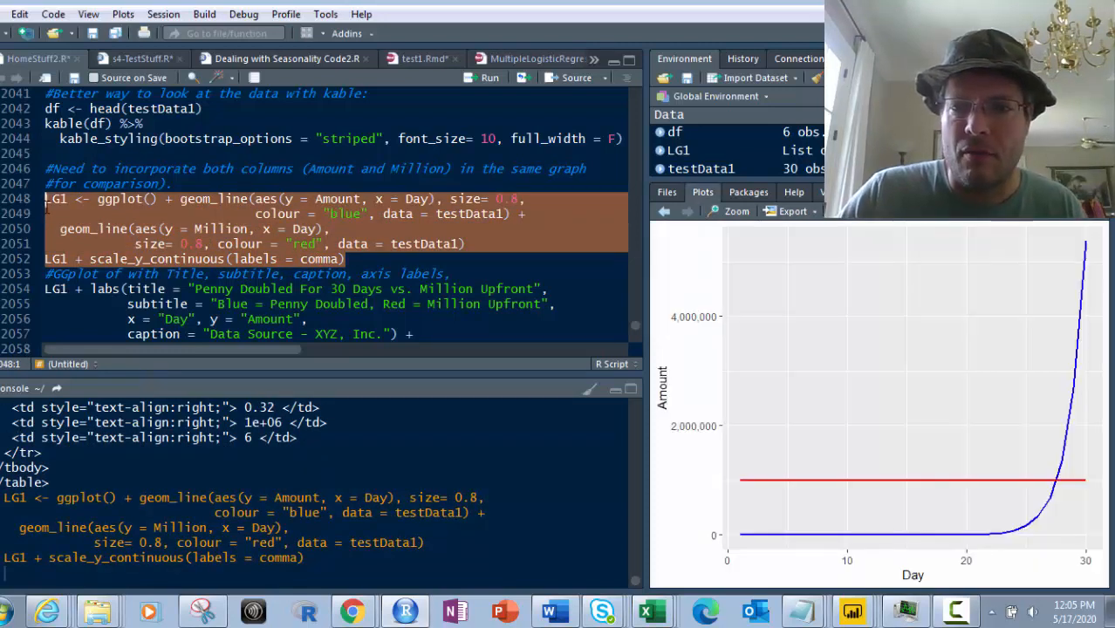
mouse_move(891, 370)
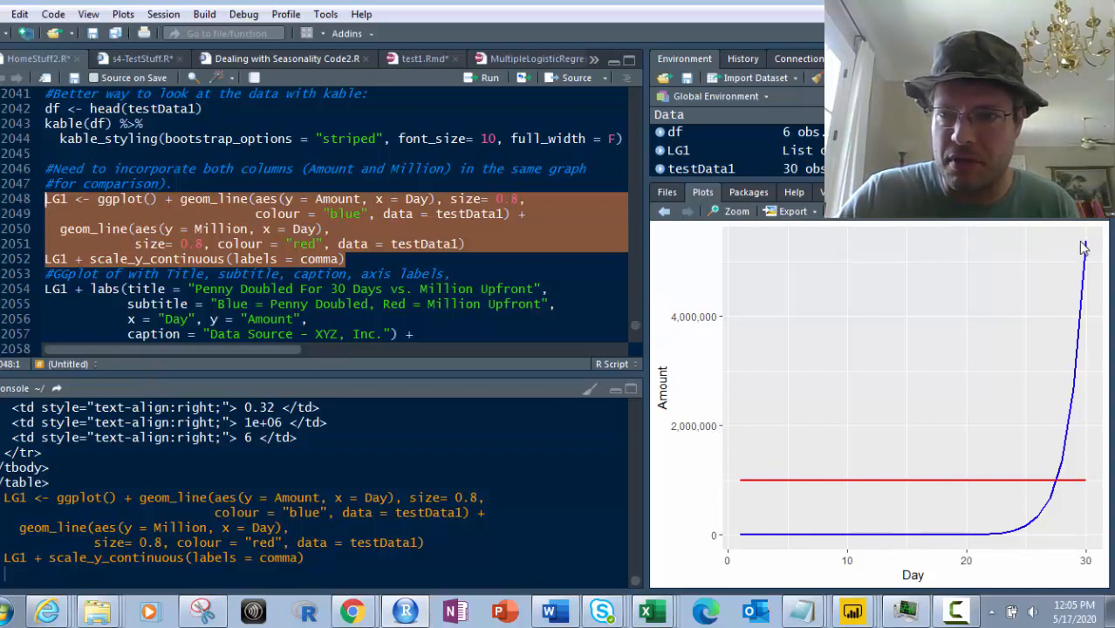
mouse_move(1056, 489)
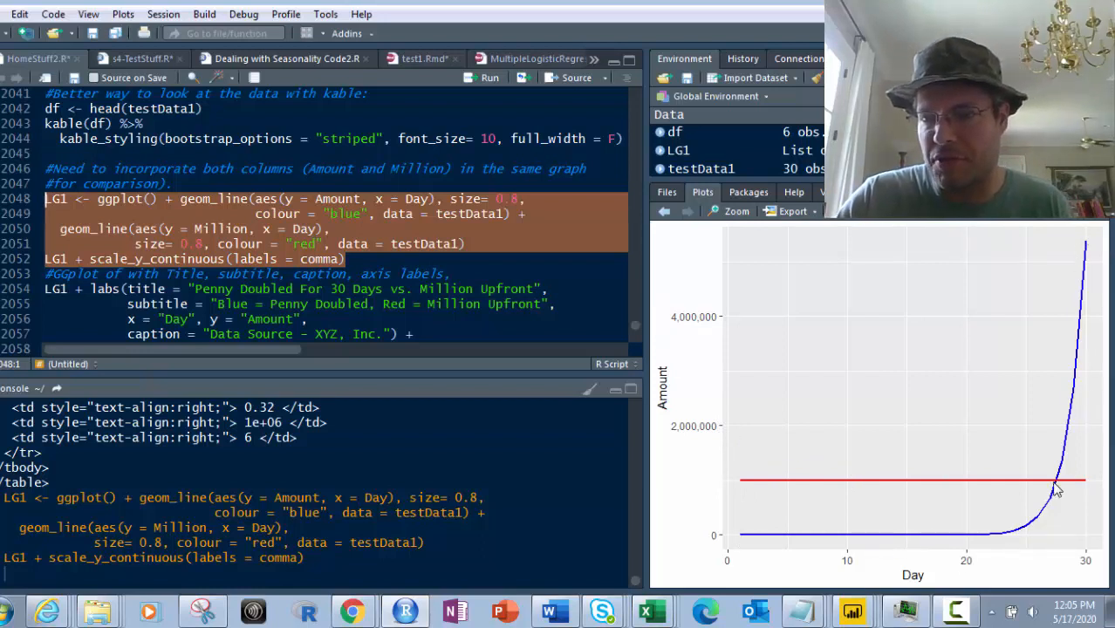
mouse_move(1070, 544)
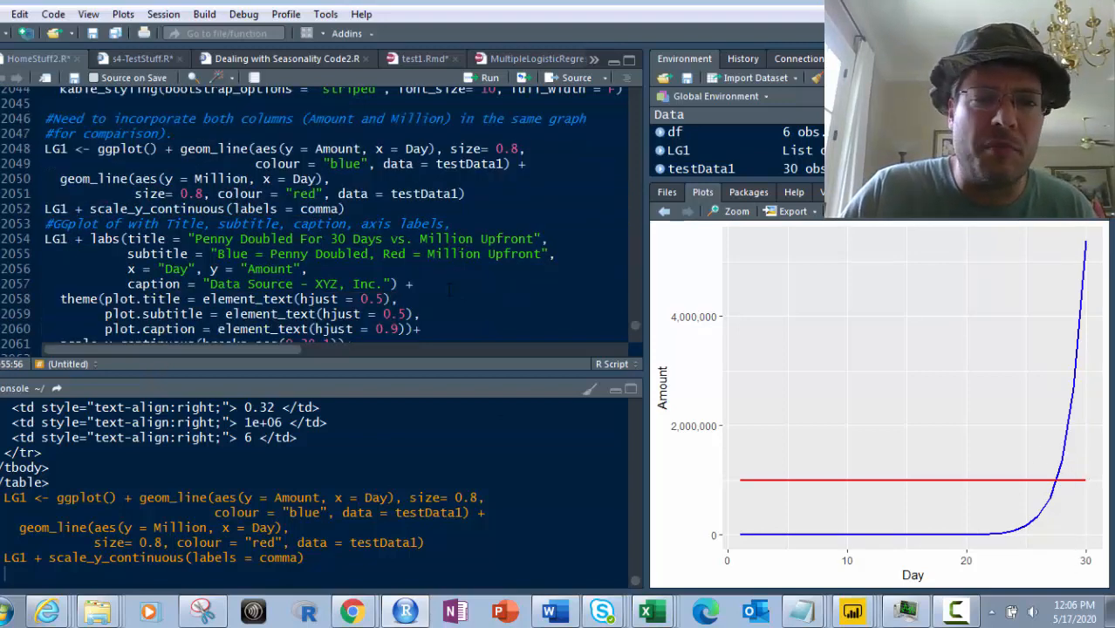
scroll(down, 3)
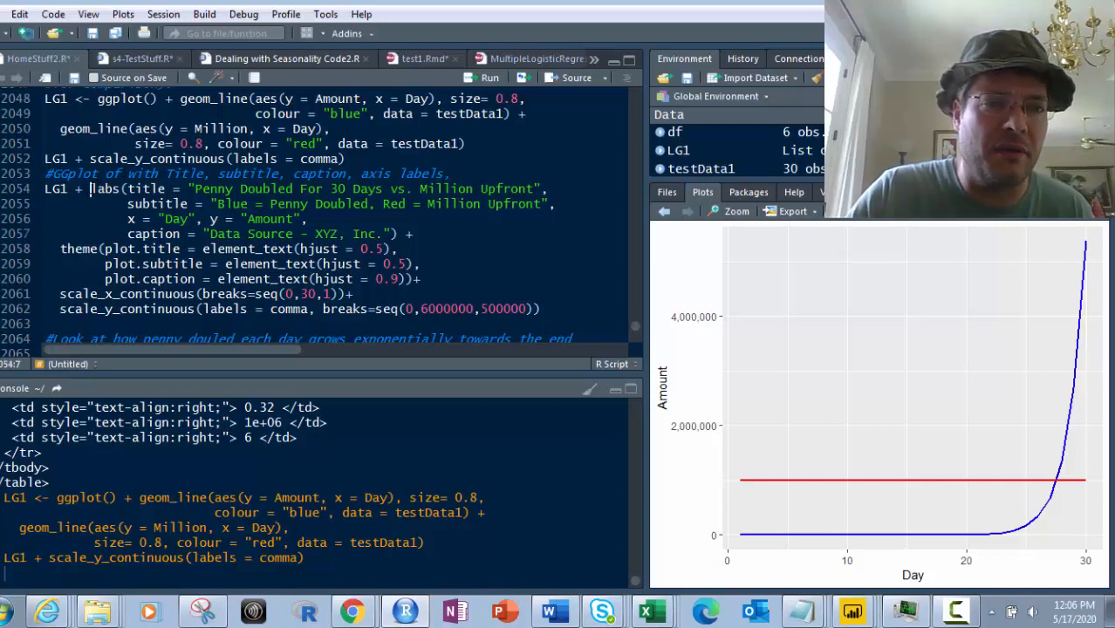
double_click(105, 188)
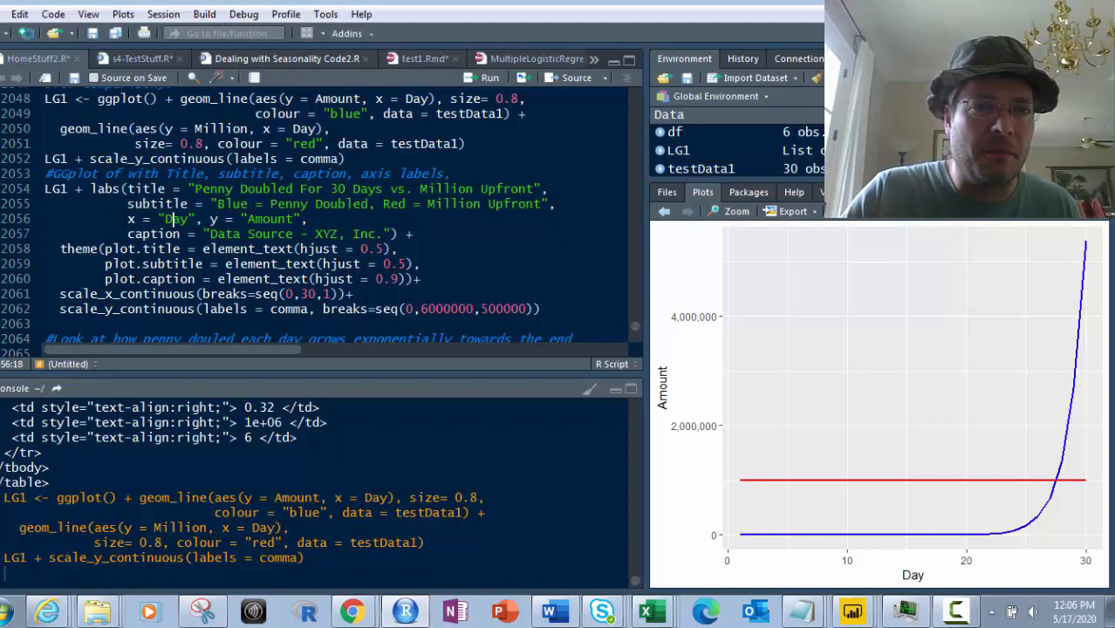
drag(129, 220, 317, 220)
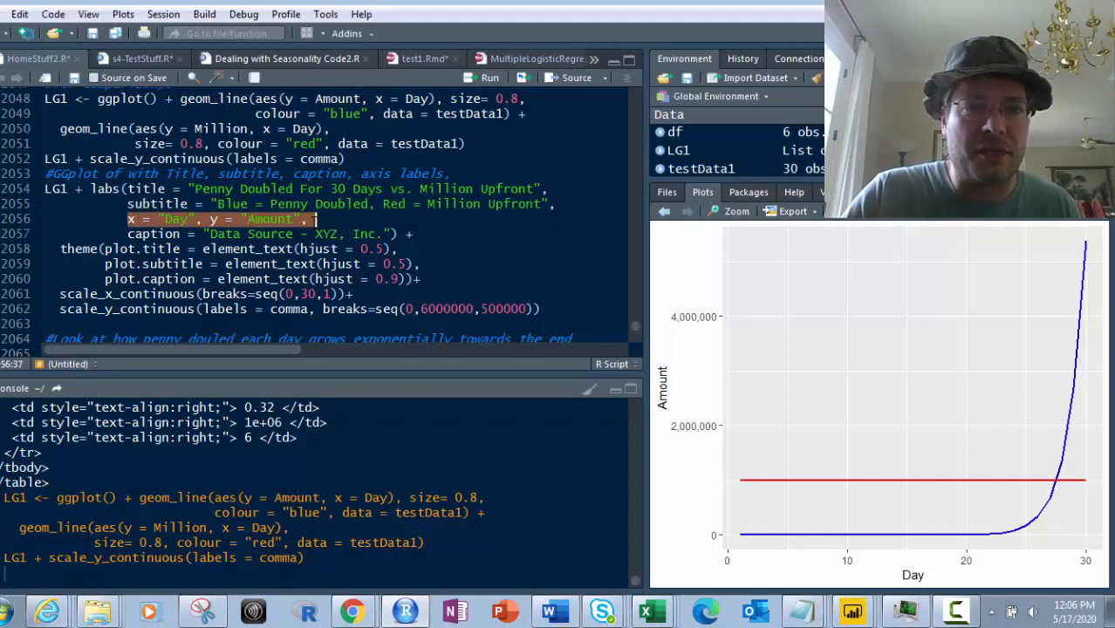
mouse_move(305, 227)
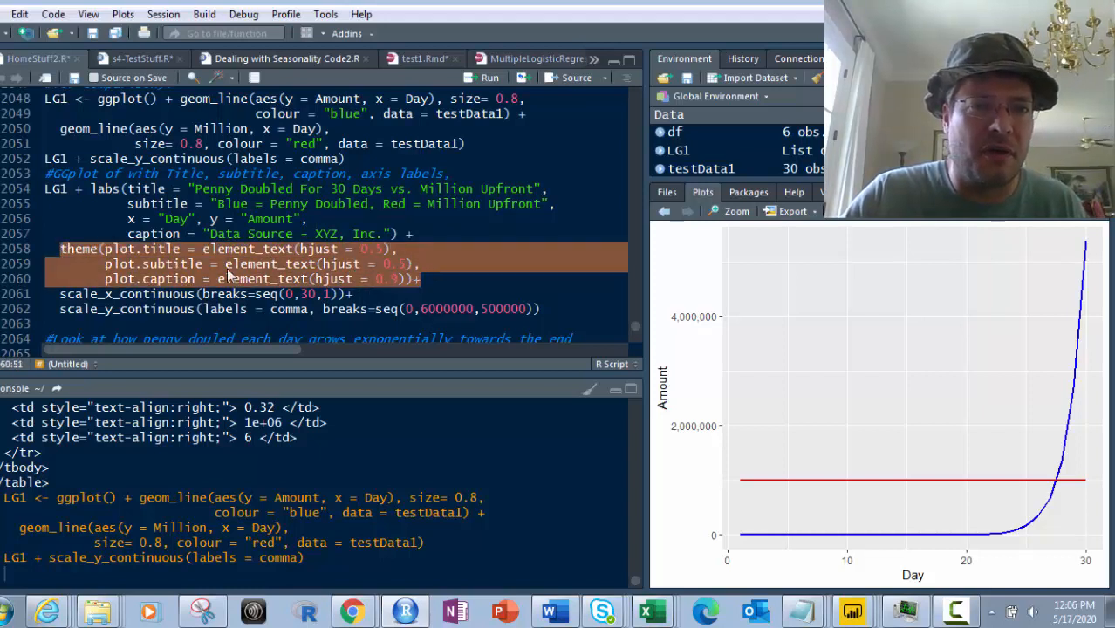
mouse_move(363, 288)
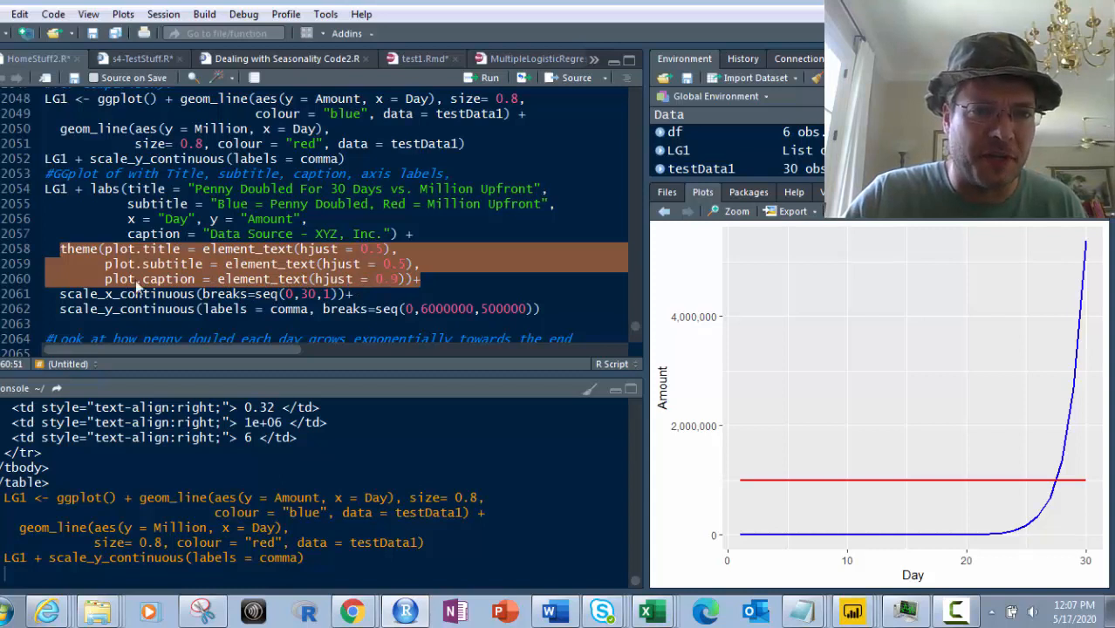
mouse_move(192, 272)
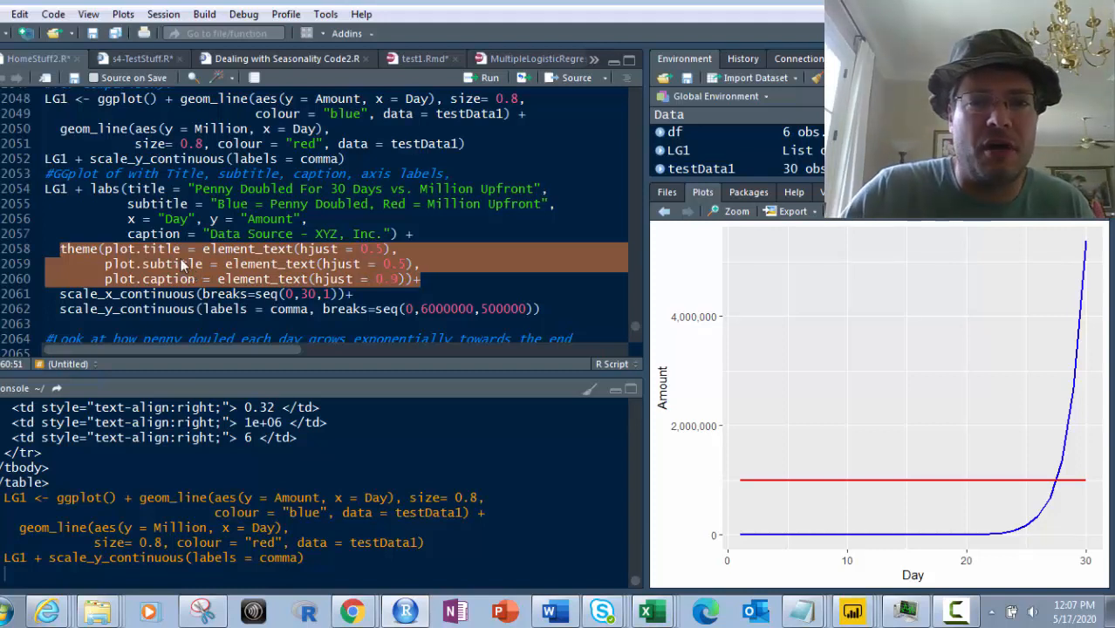
mouse_move(384, 262)
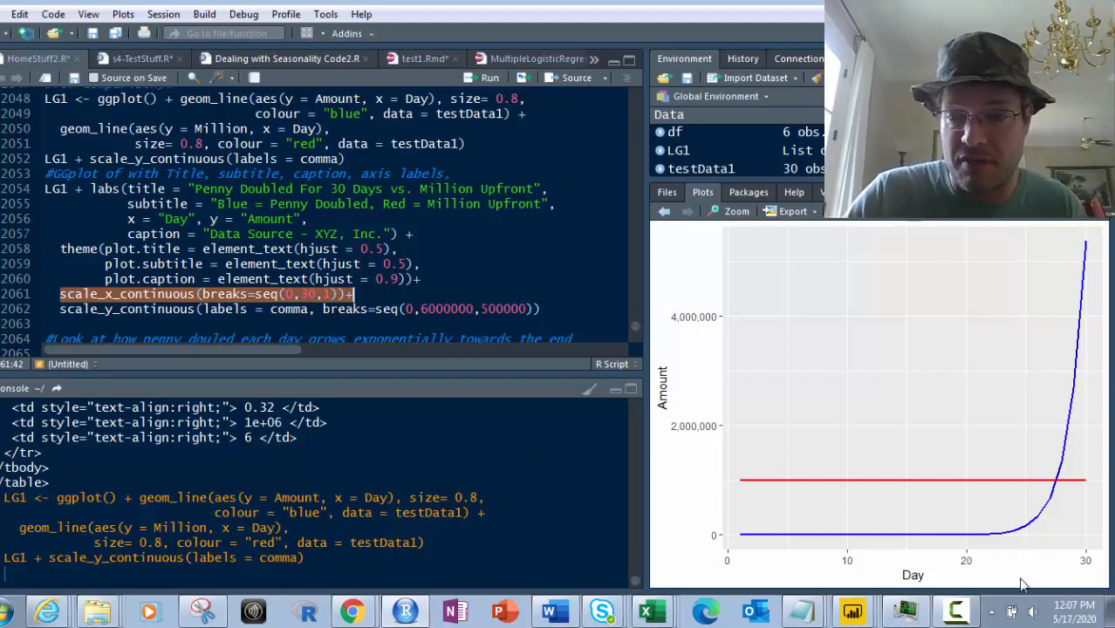
mouse_move(1010, 506)
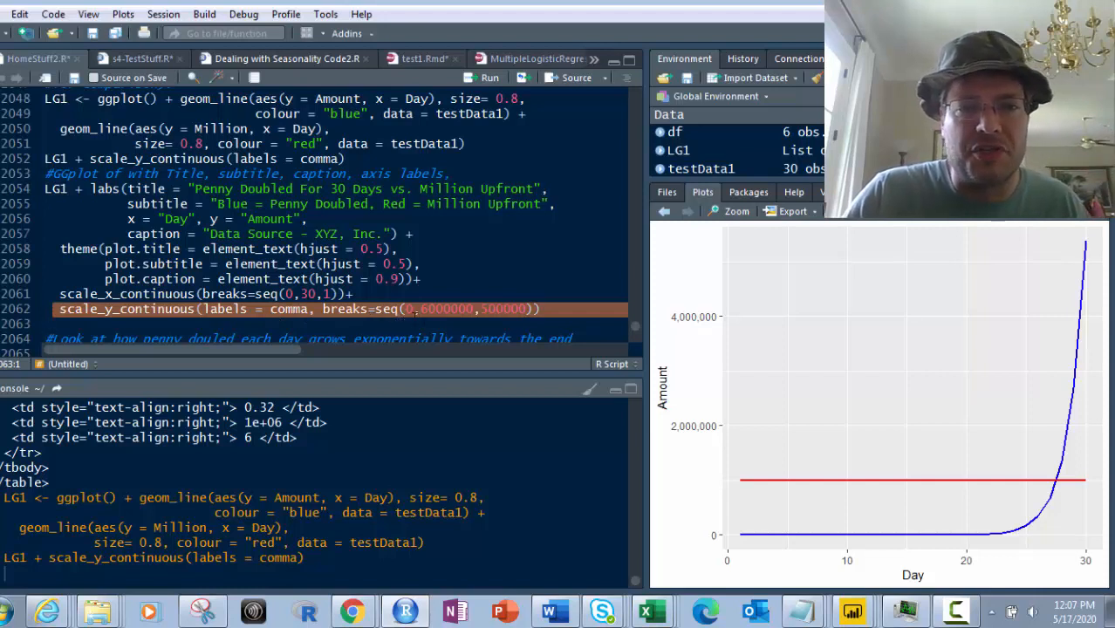
mouse_move(419, 317)
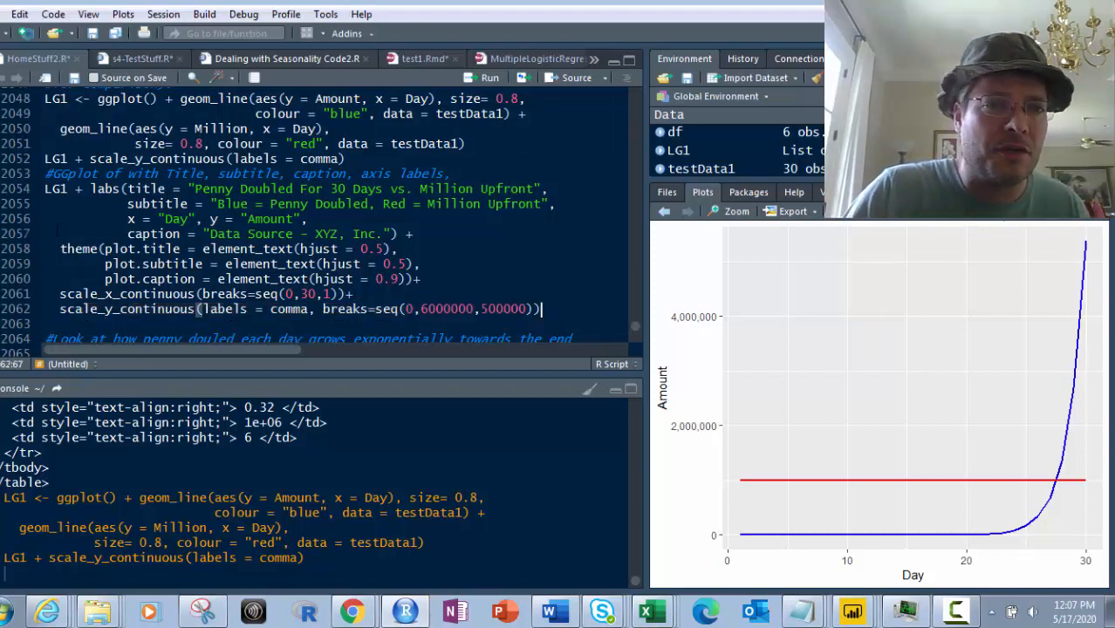
Step: Select the titled ggplot code with x breaks 0–30 and y breaks every 500,000
drag(43, 180, 259, 263)
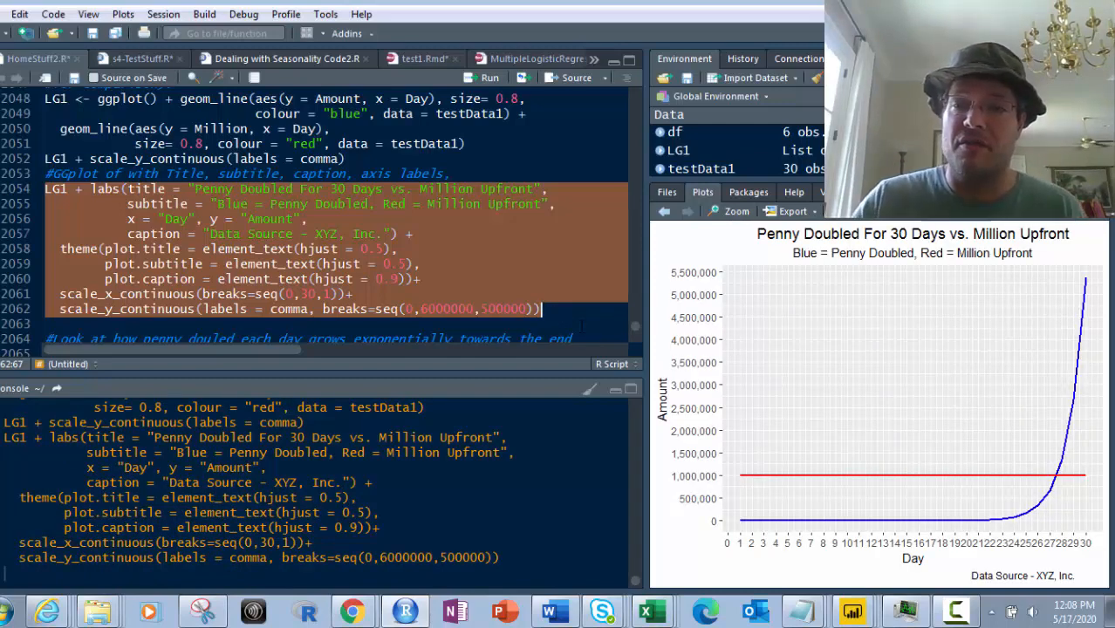
mouse_move(980, 265)
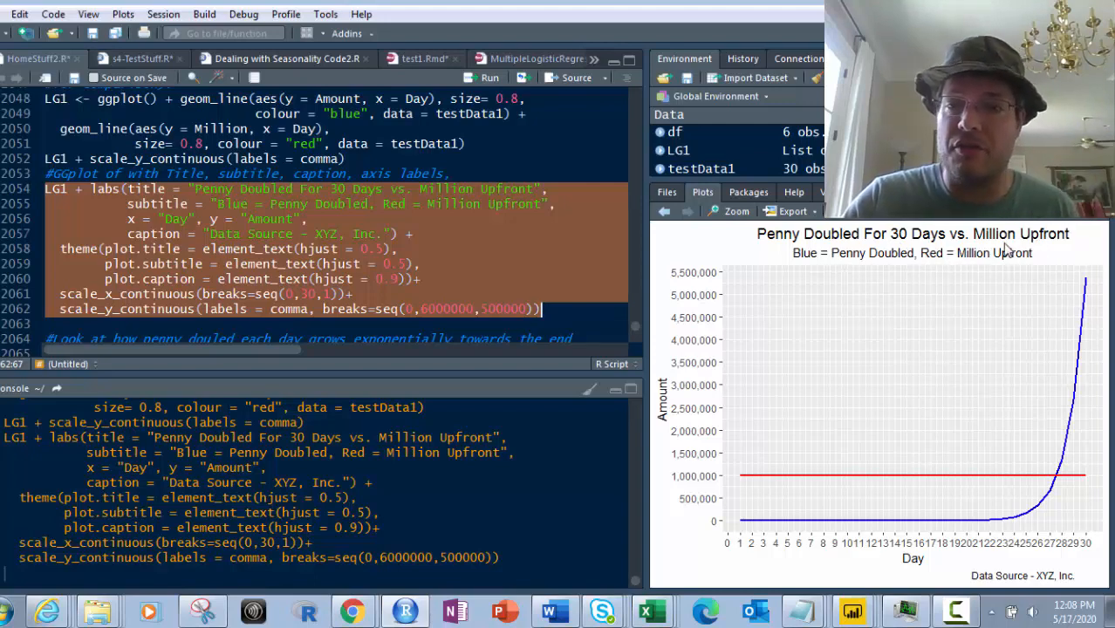
mouse_move(436, 278)
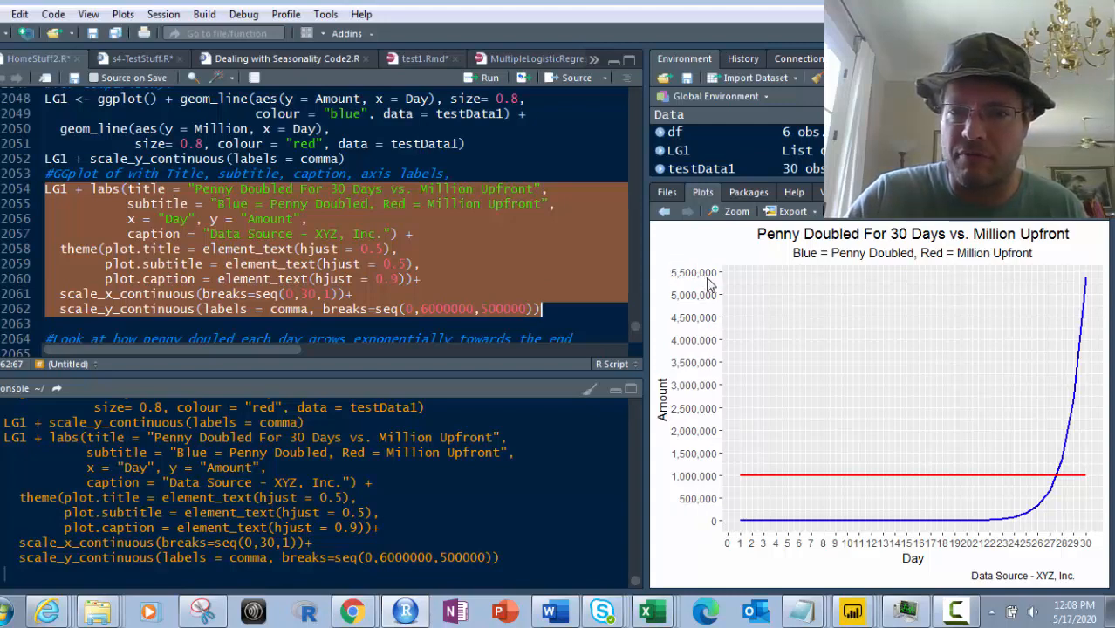
mouse_move(741, 478)
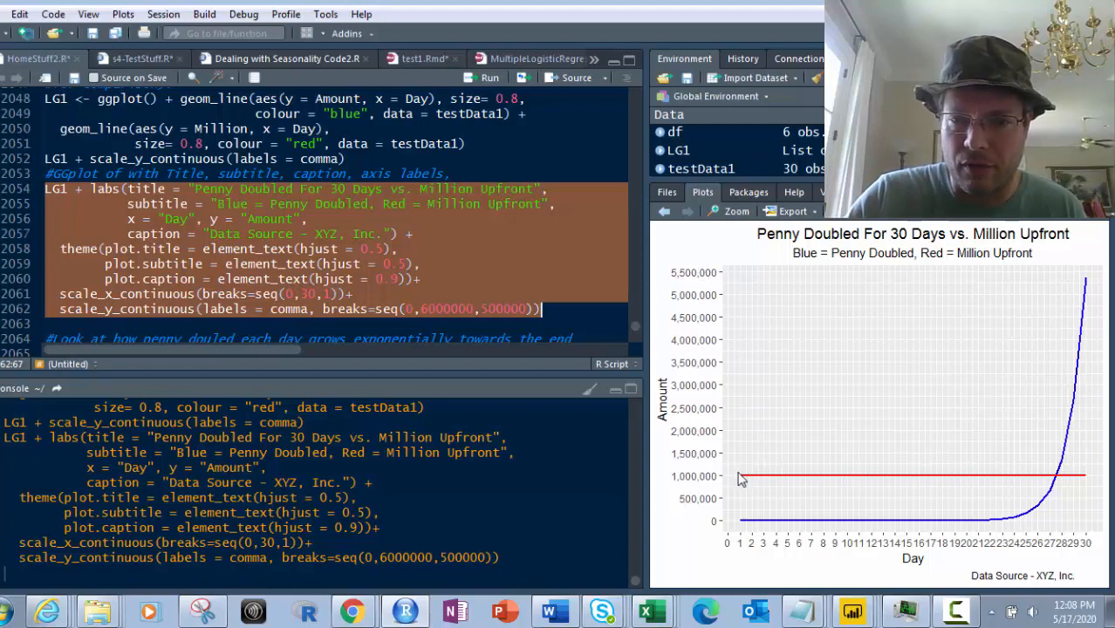
mouse_move(848, 551)
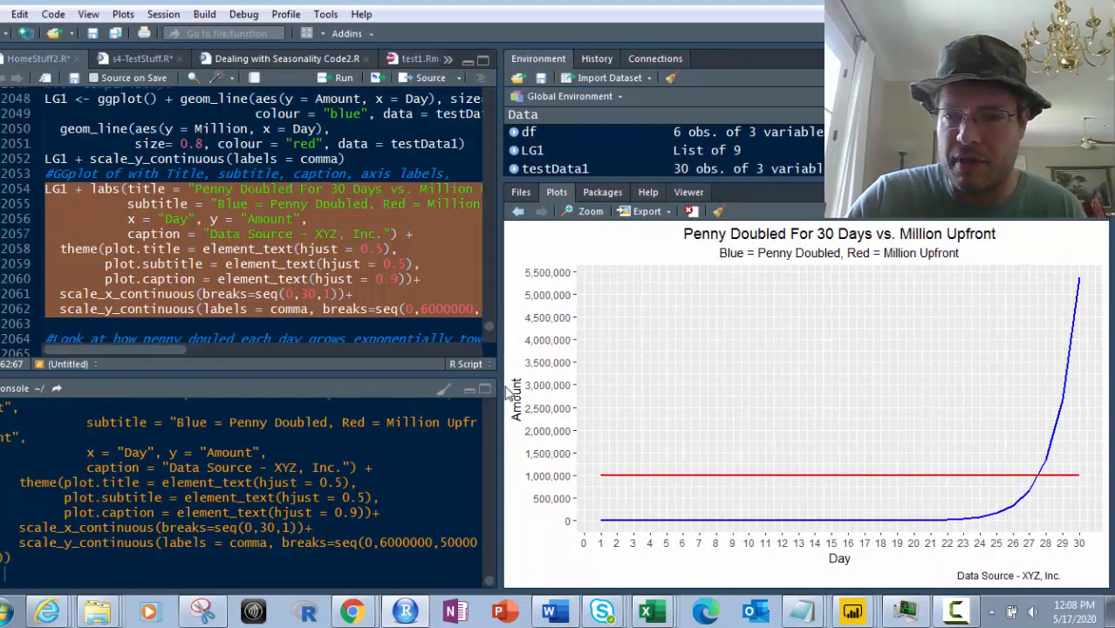
mouse_move(620, 489)
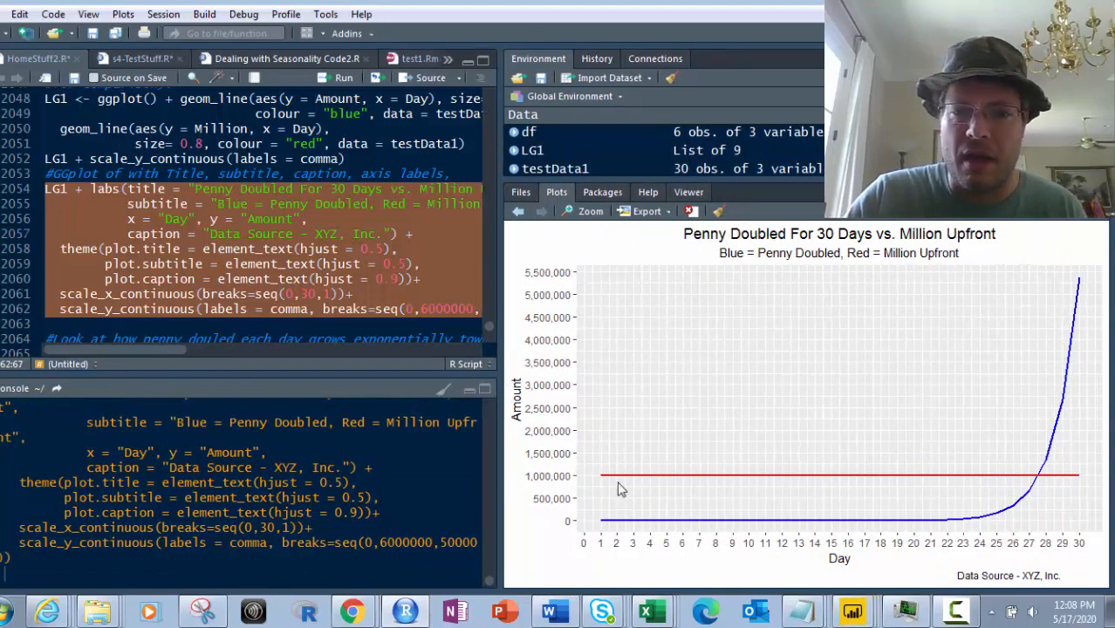
mouse_move(1033, 537)
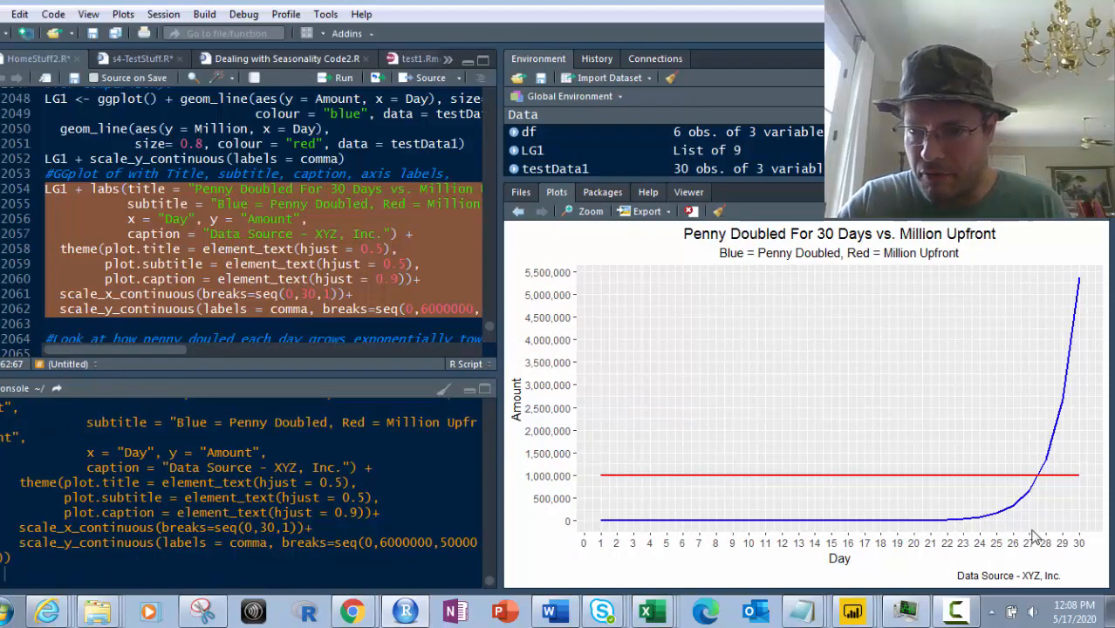
mouse_move(1030, 509)
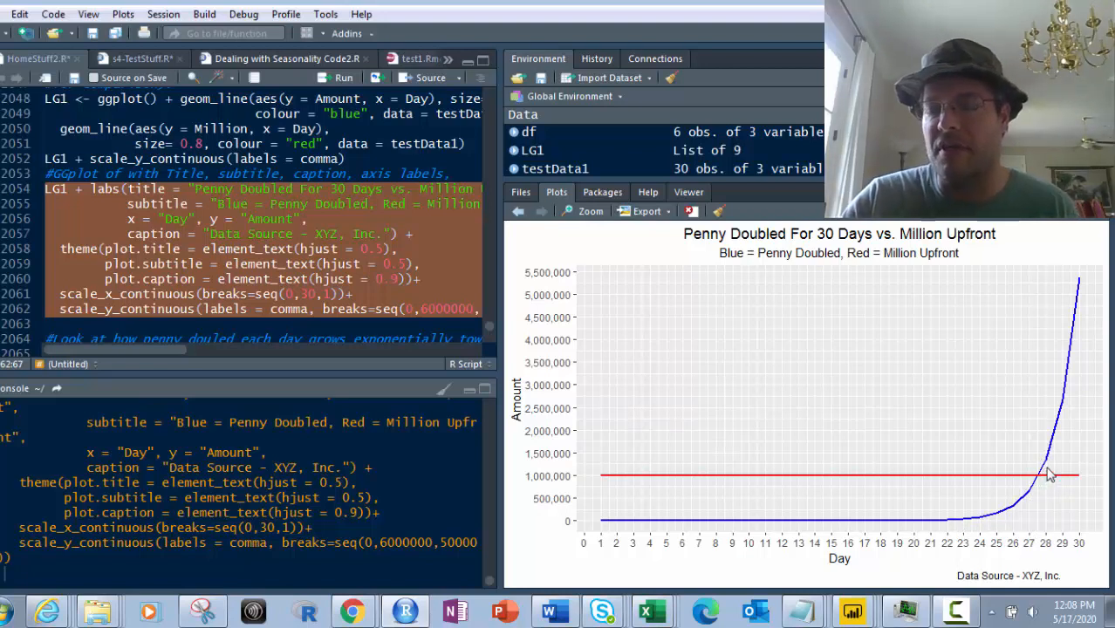
mouse_move(1052, 447)
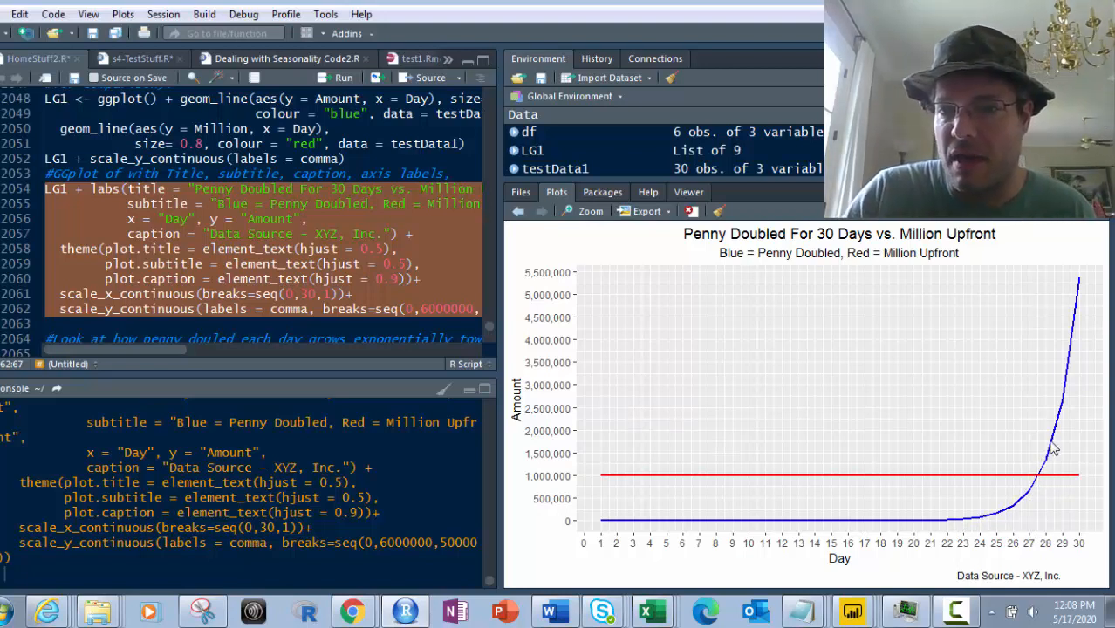
mouse_move(1054, 426)
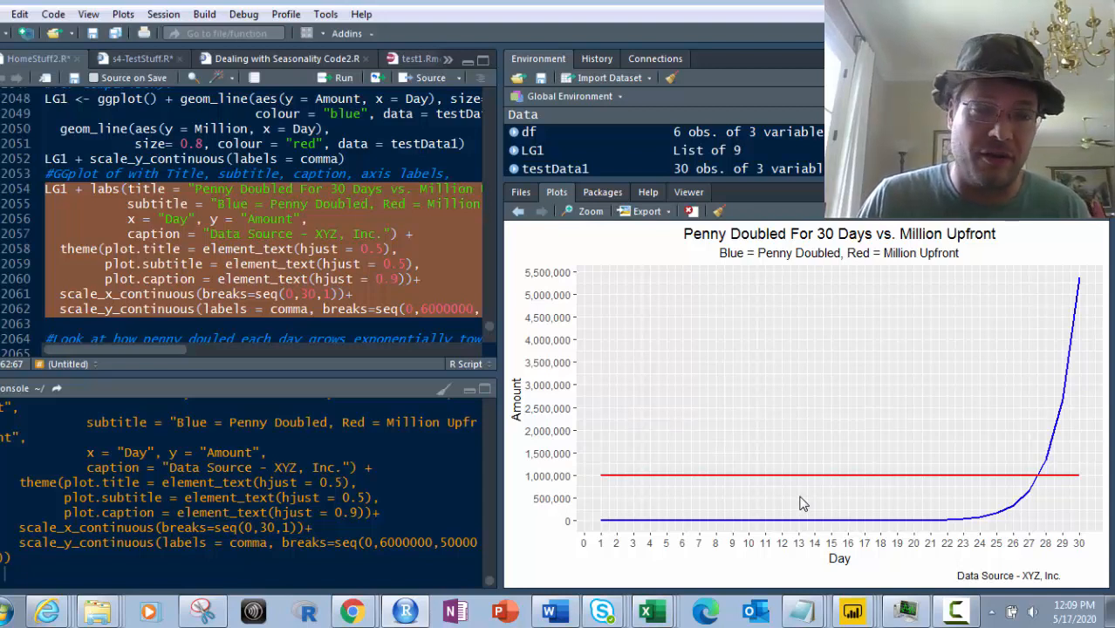
mouse_move(1062, 326)
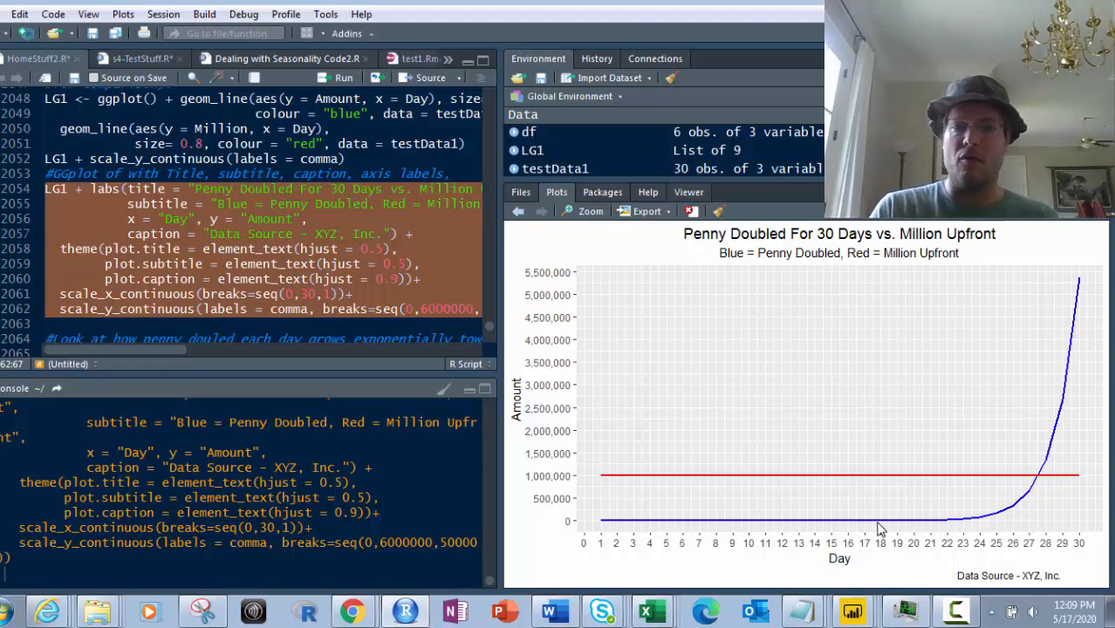
mouse_move(806, 310)
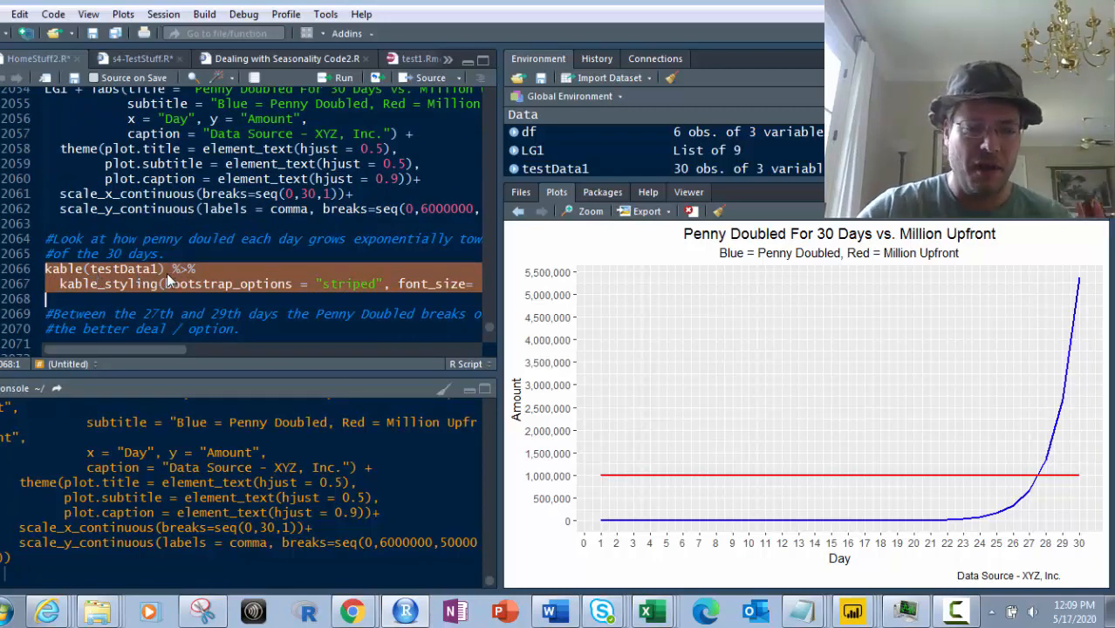
Step: Run kable(testData1) and scroll the Viewer to day 30's 5,368,709 amount
click(687, 192)
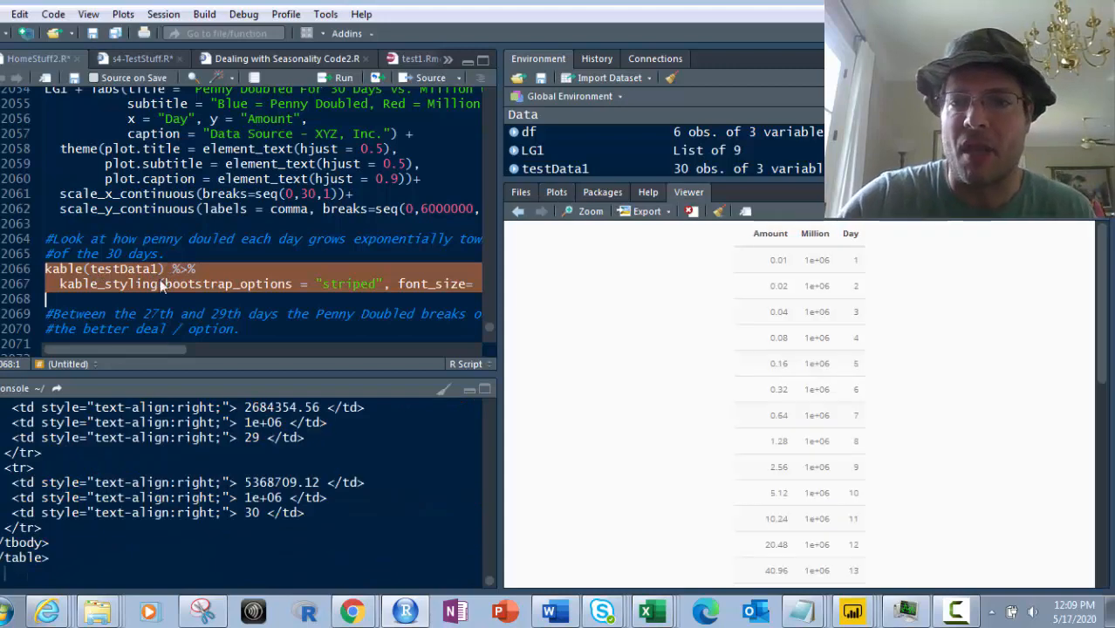
mouse_move(938, 298)
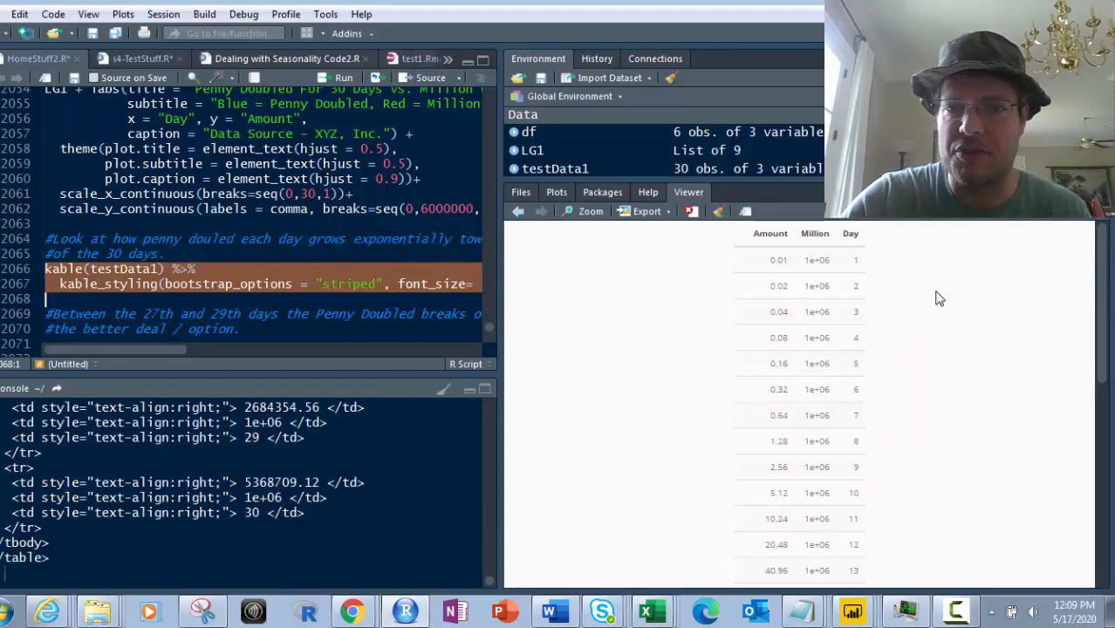
mouse_move(890, 305)
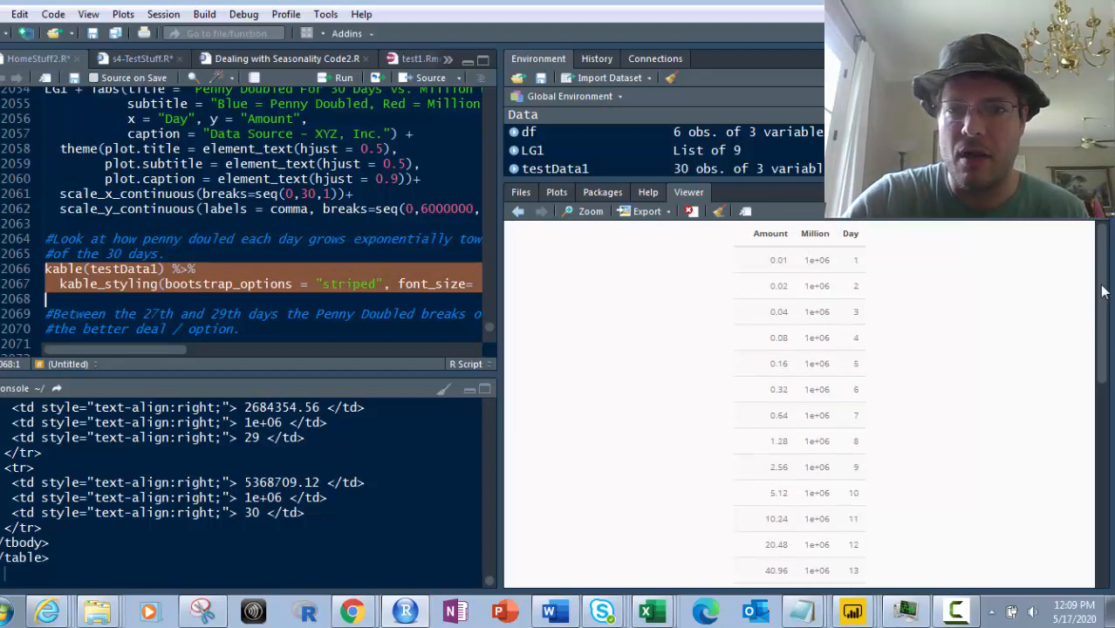
scroll(down, 3)
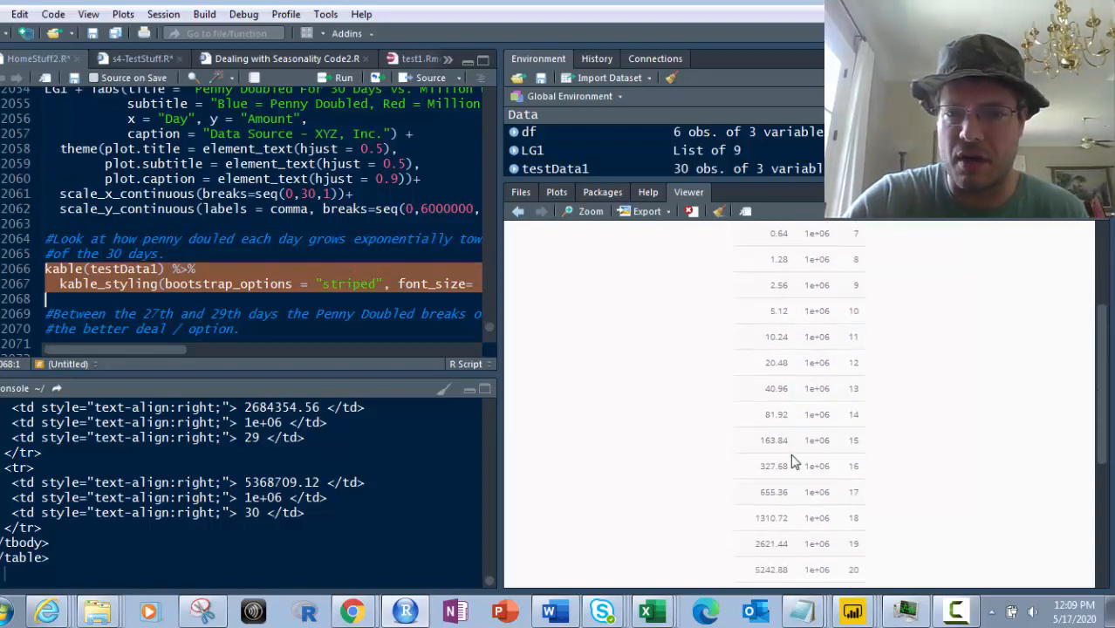
mouse_move(785, 392)
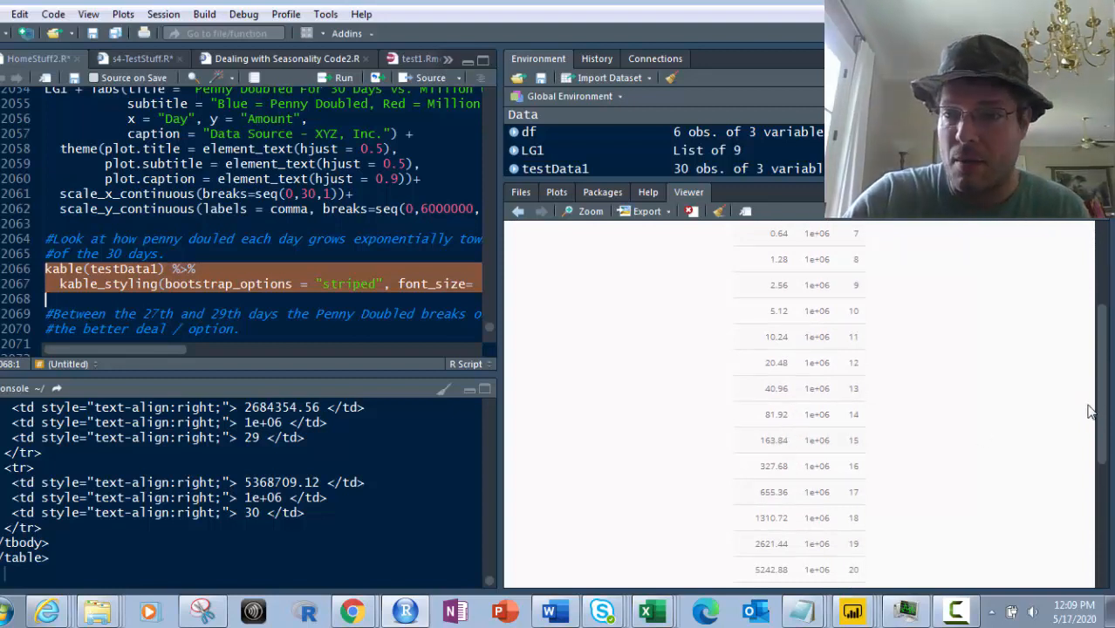
scroll(down, 3)
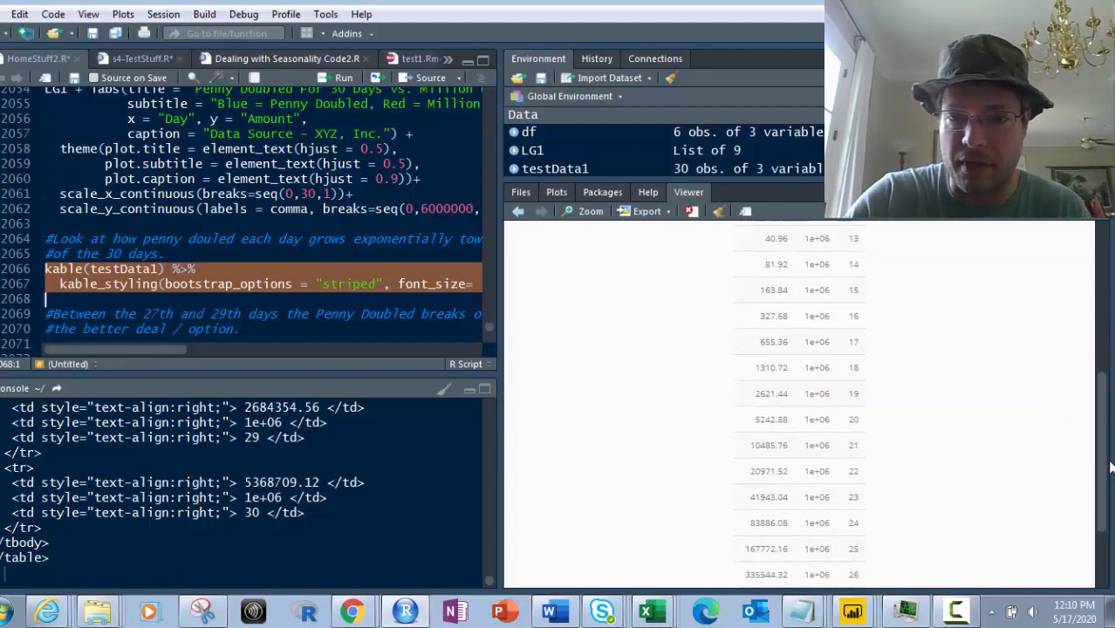
scroll(down, 3)
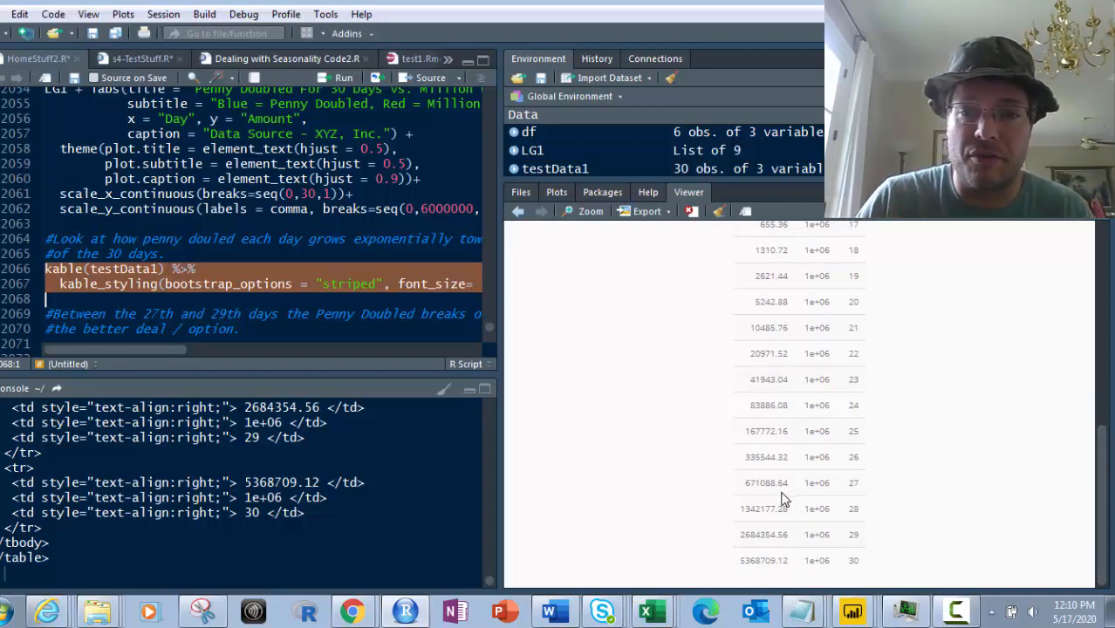
mouse_move(771, 520)
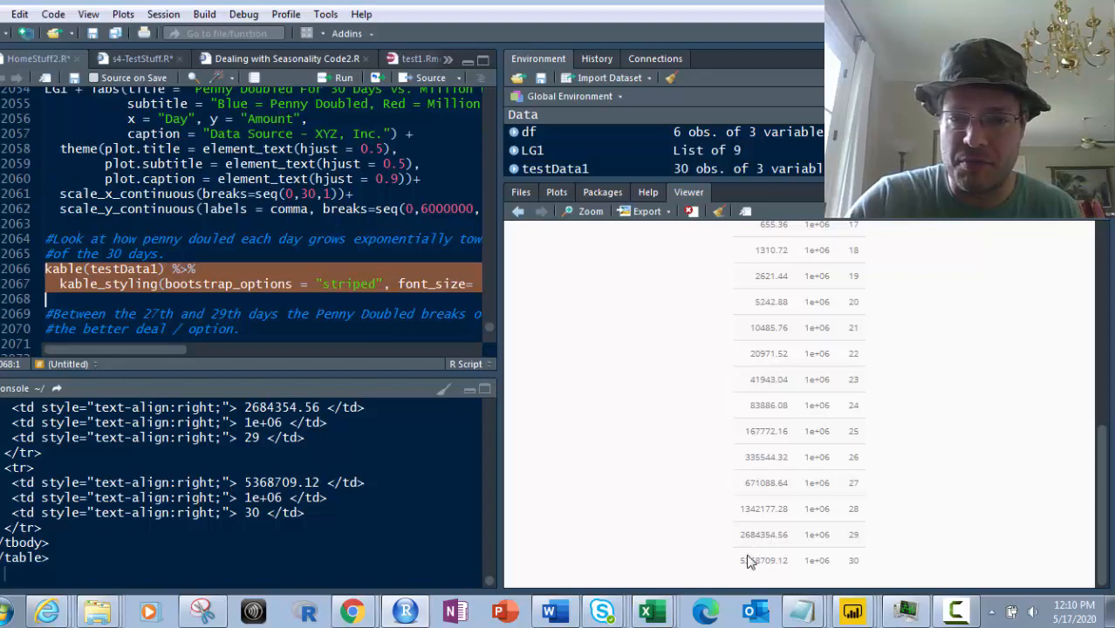
mouse_move(789, 555)
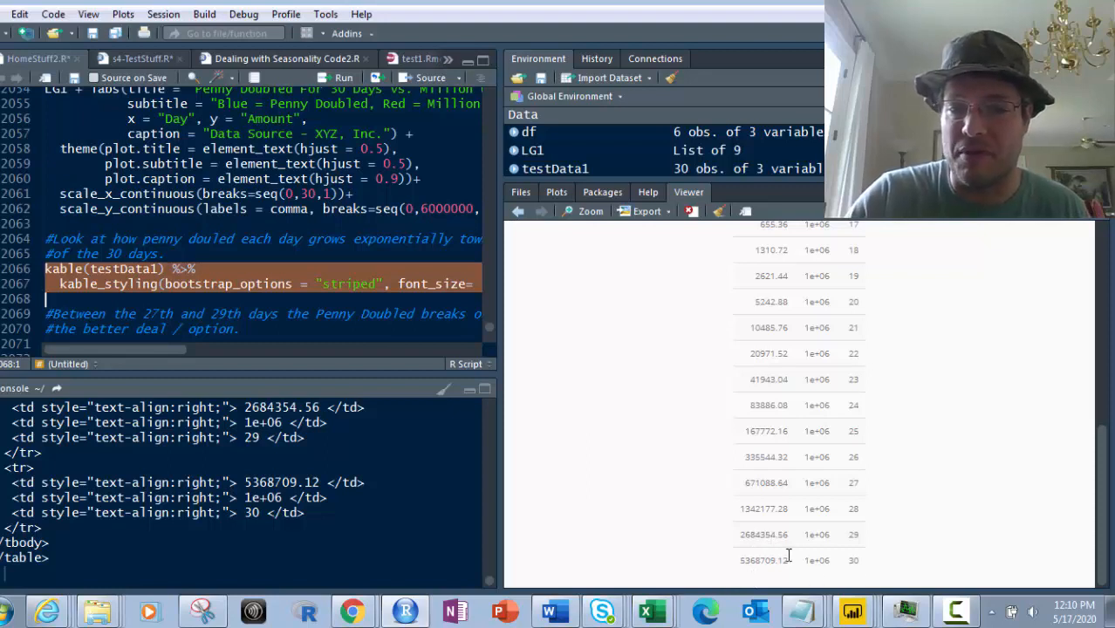
mouse_move(855, 559)
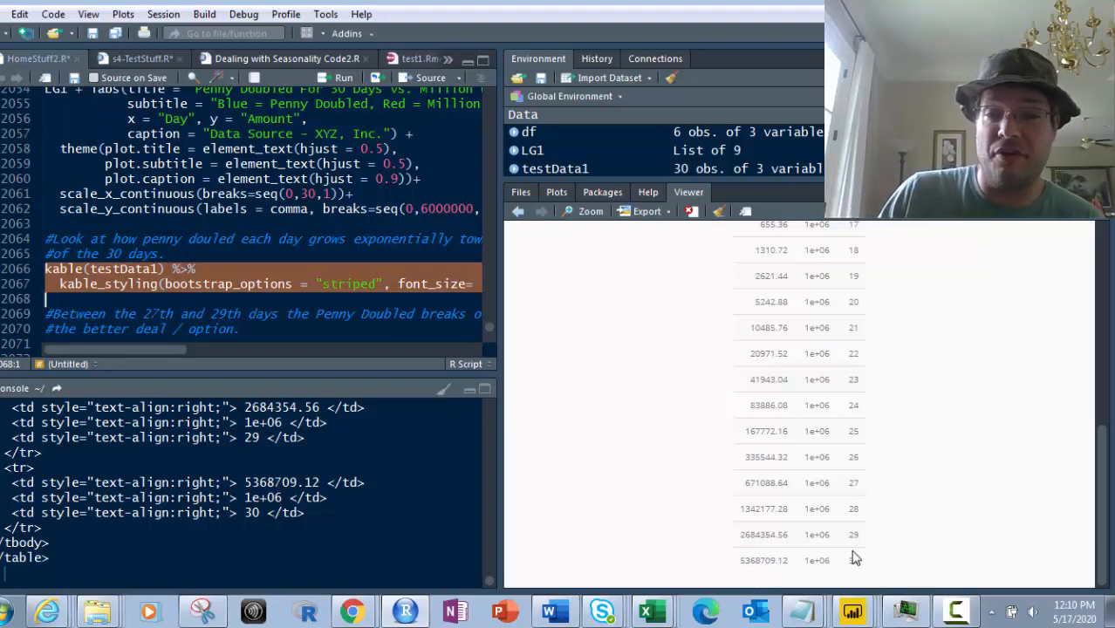